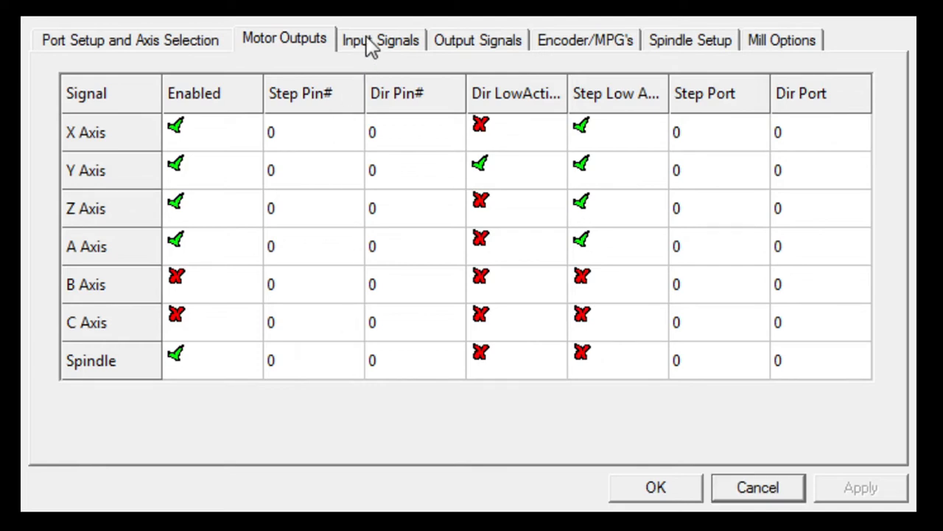
Step: Show the Input Signals table with X, Y and Z Home enabled on port 3, pin 1
click(380, 39)
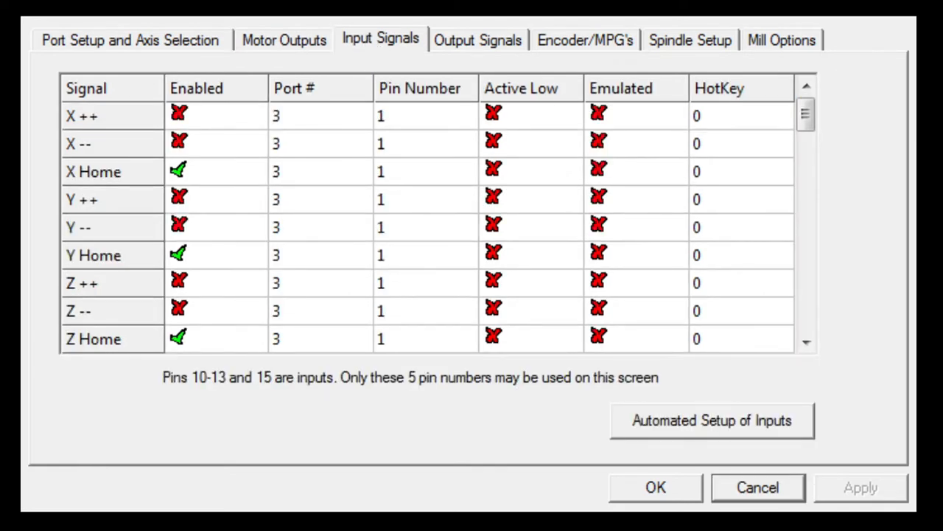
mouse_move(133, 140)
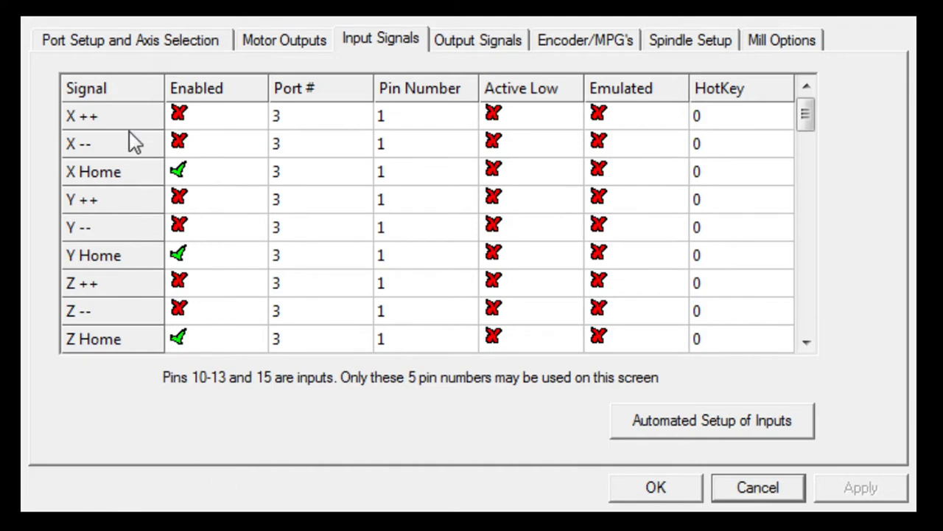
mouse_move(348, 58)
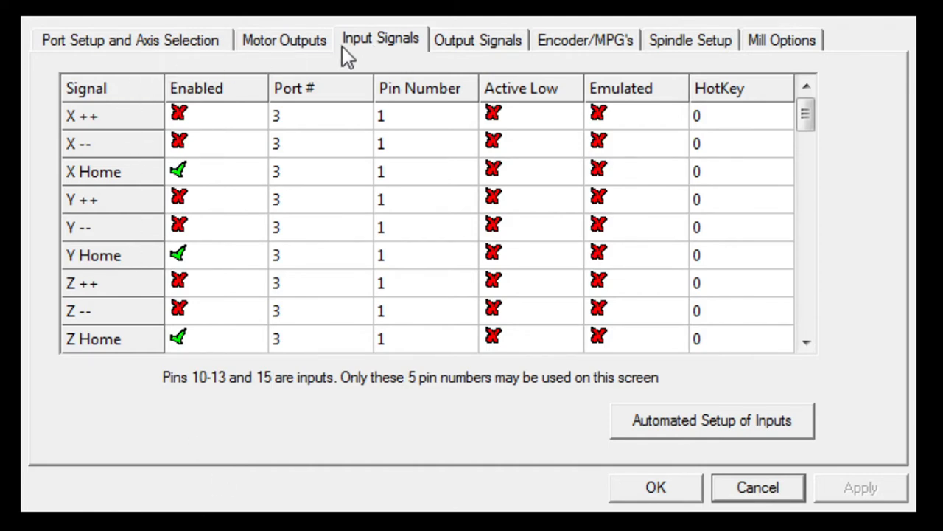
mouse_move(402, 55)
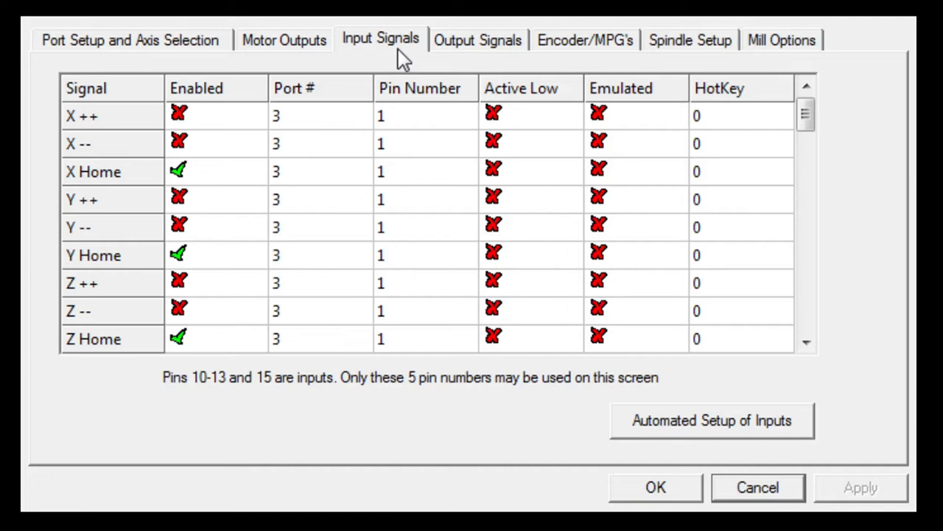
mouse_move(235, 100)
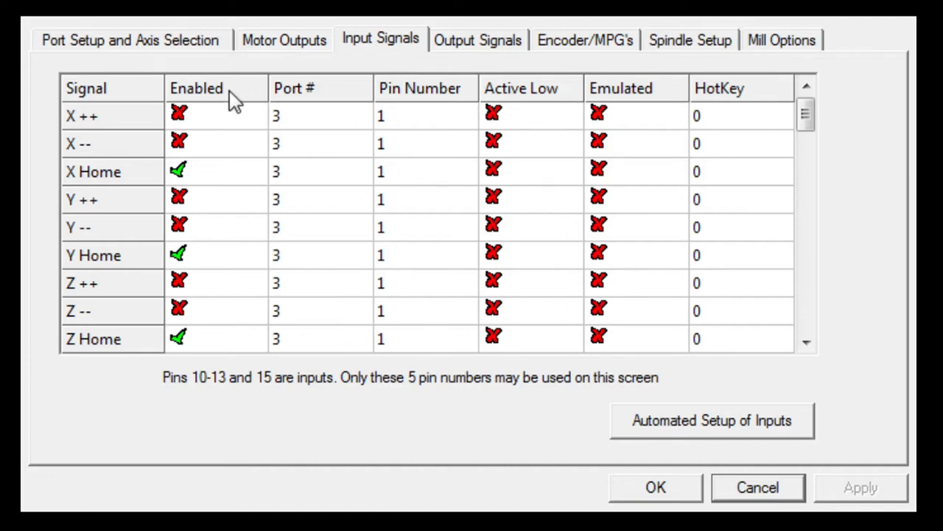
mouse_move(214, 141)
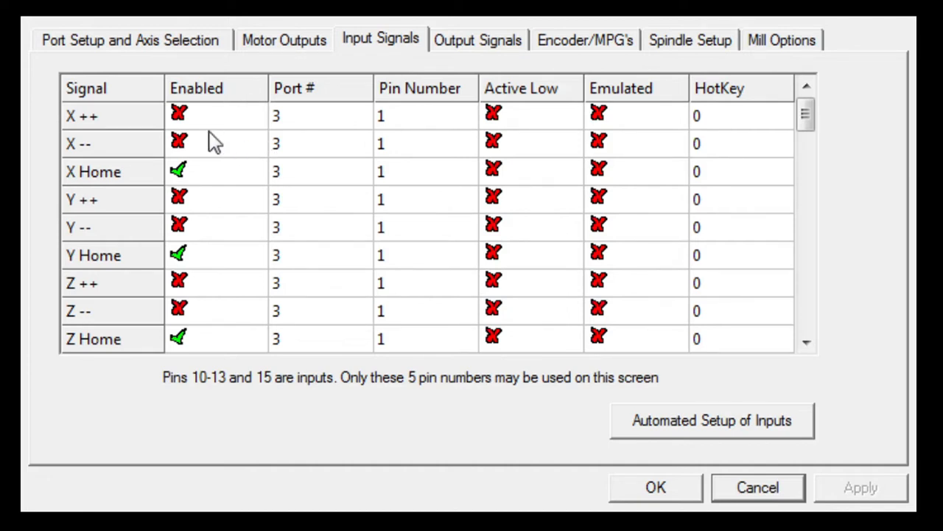
mouse_move(240, 129)
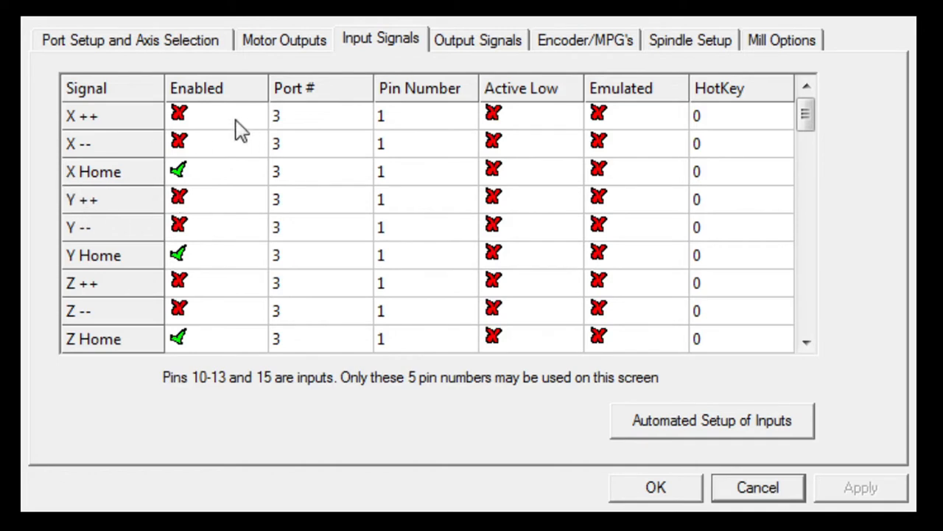
mouse_move(275, 391)
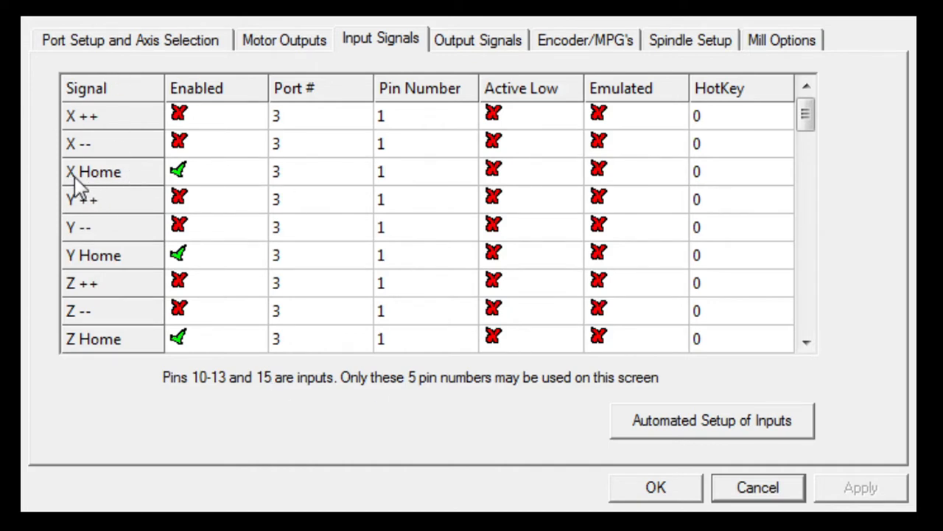
mouse_move(123, 265)
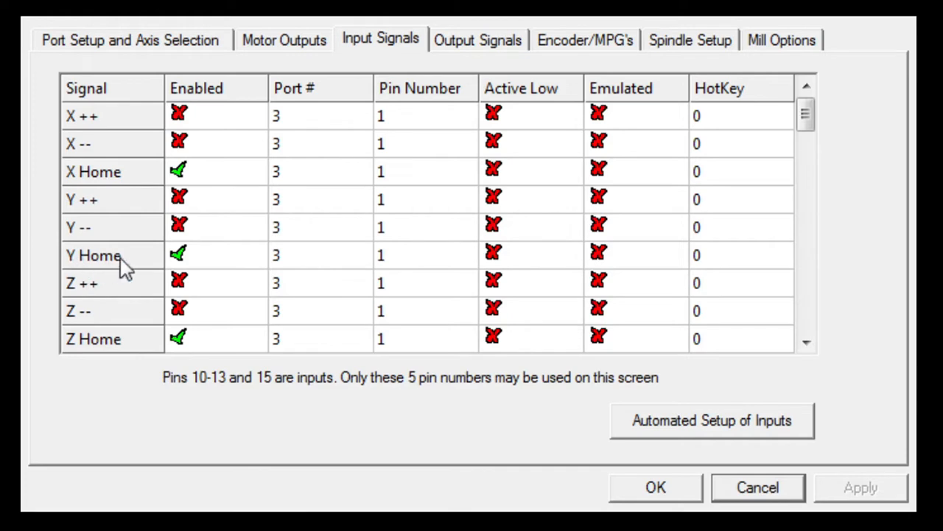
mouse_move(129, 354)
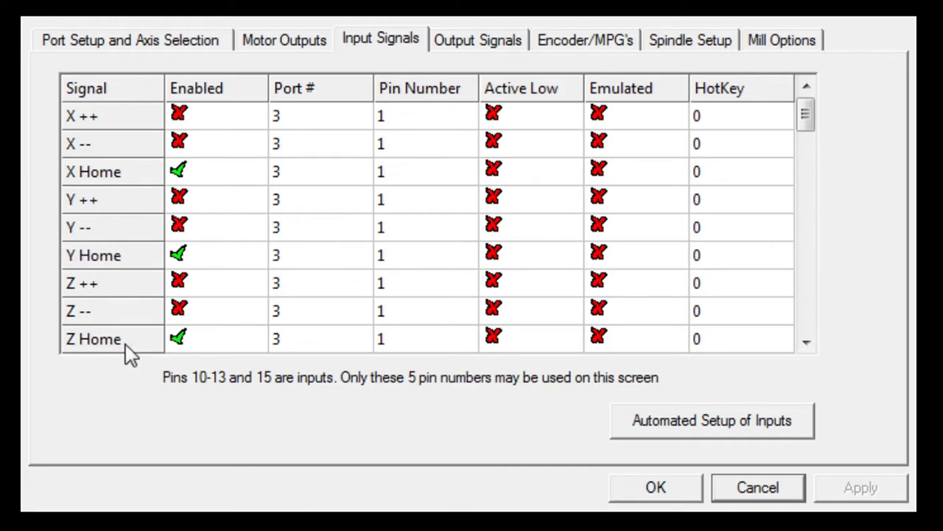
mouse_move(302, 110)
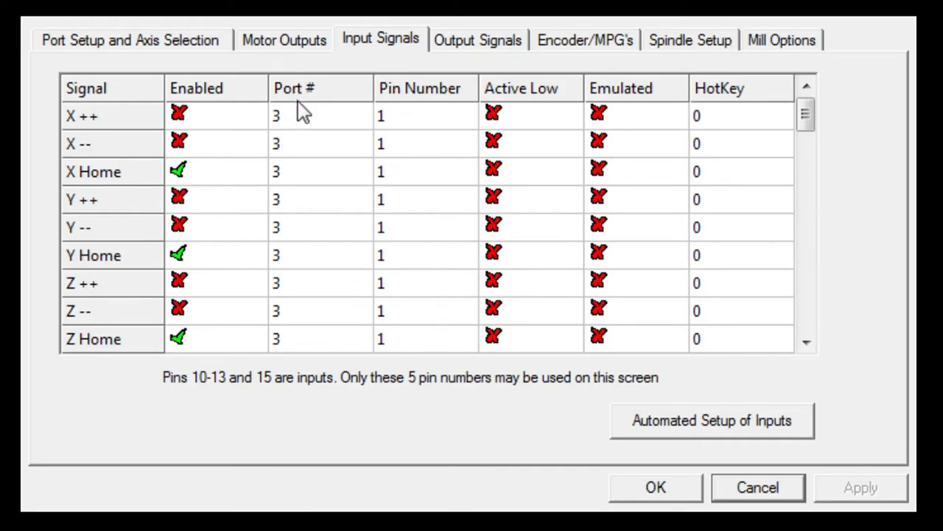
mouse_move(409, 110)
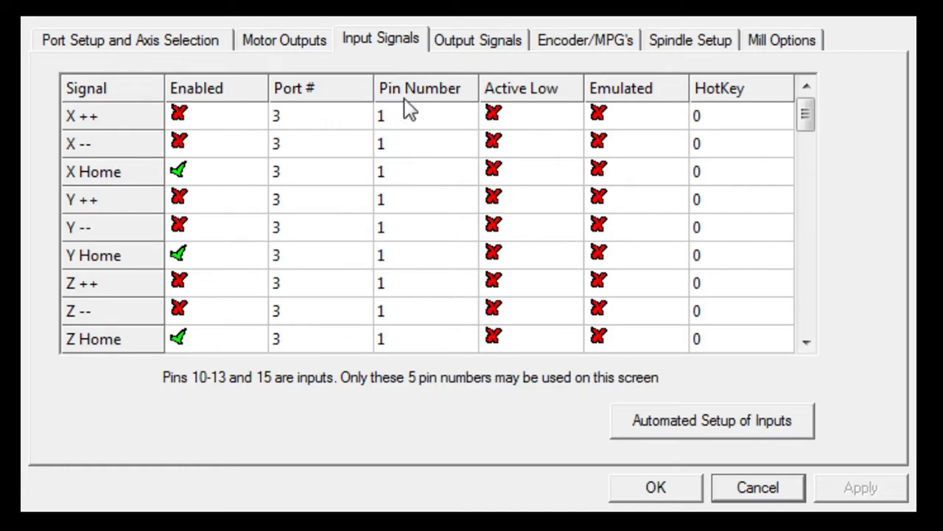
mouse_move(383, 185)
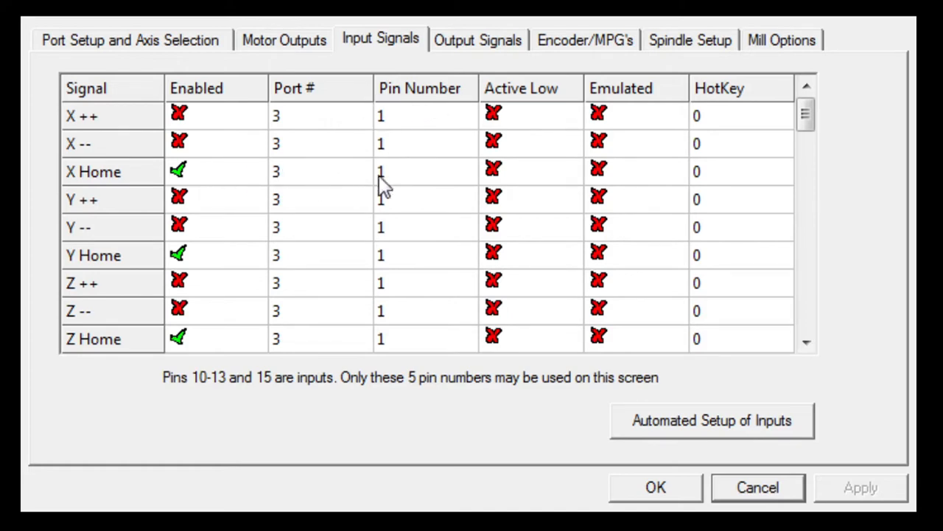
mouse_move(308, 192)
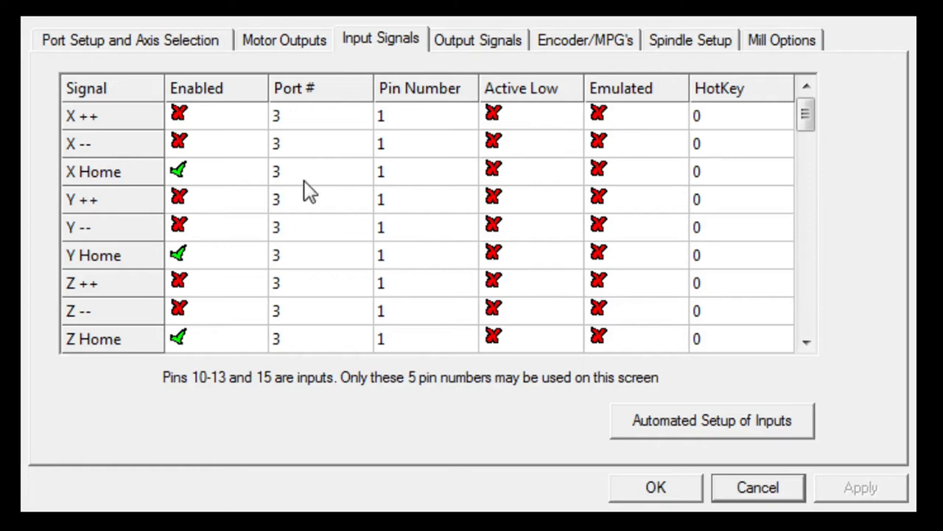
mouse_move(281, 180)
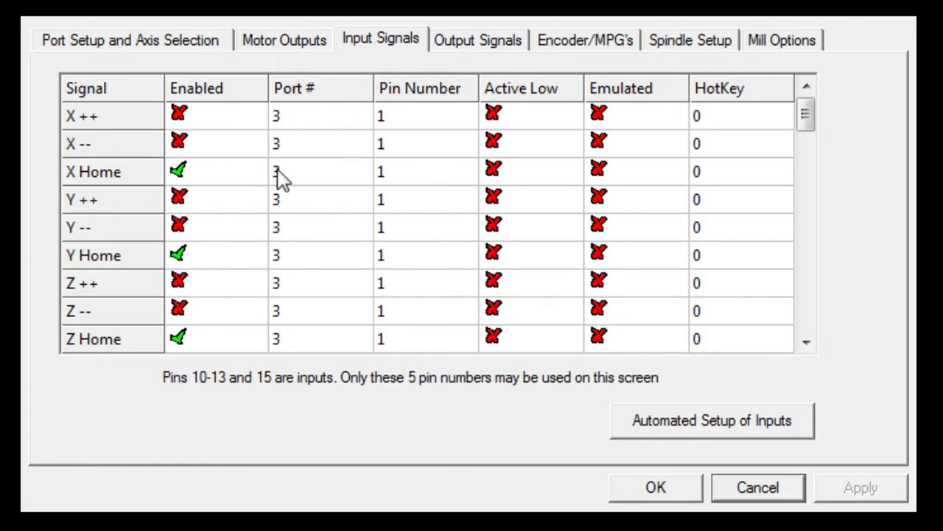
mouse_move(301, 188)
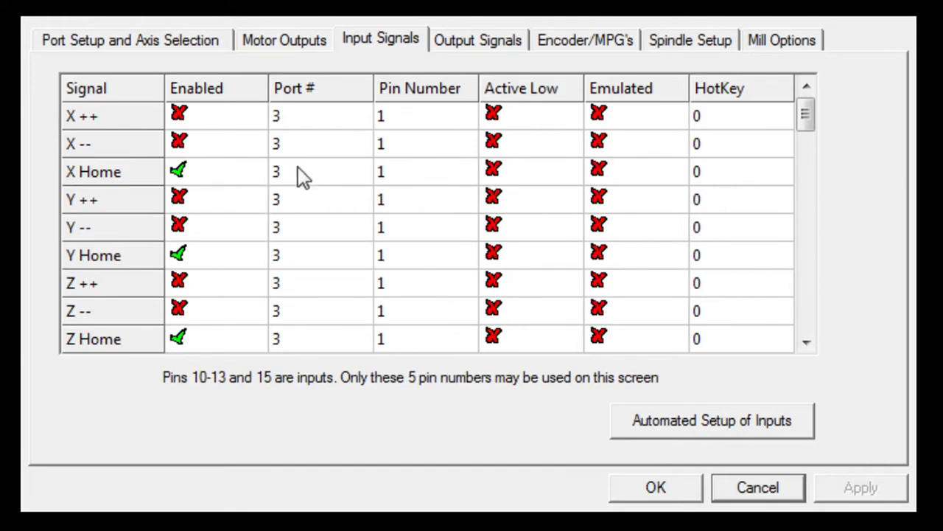
mouse_move(330, 181)
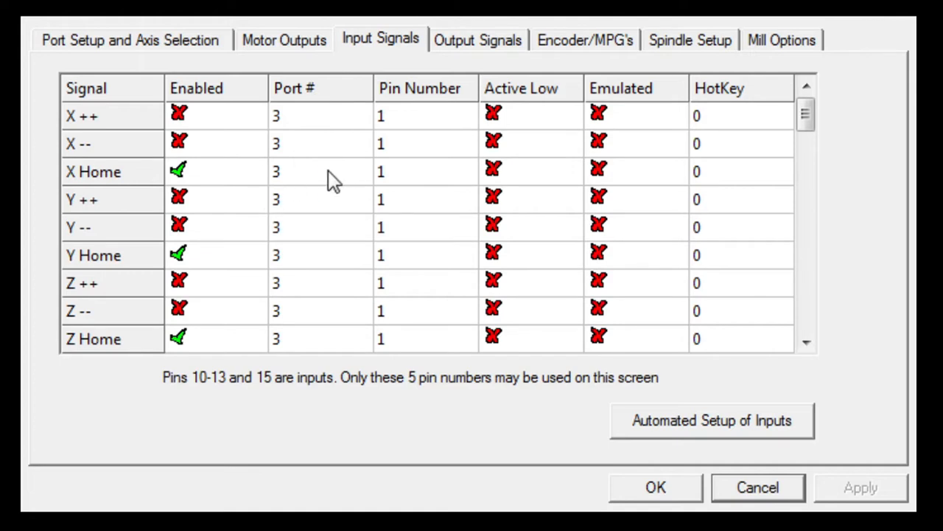
mouse_move(291, 192)
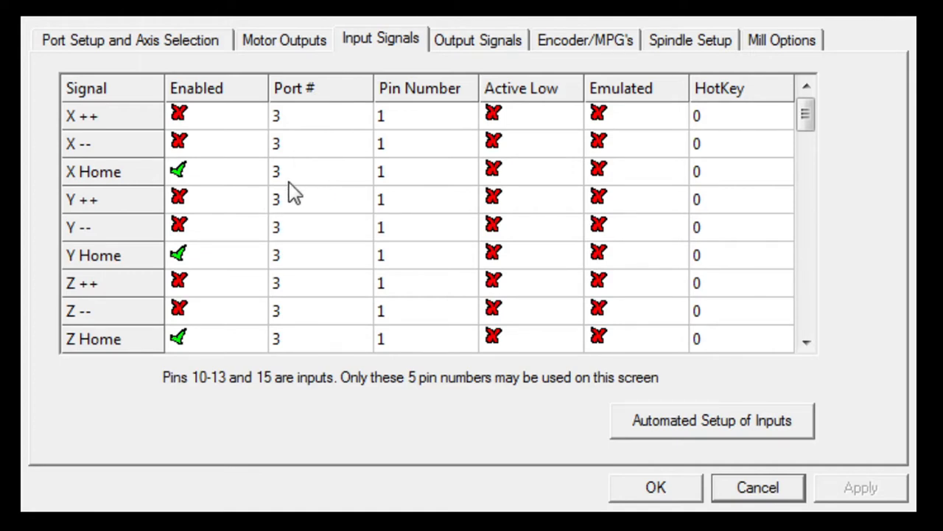
mouse_move(185, 184)
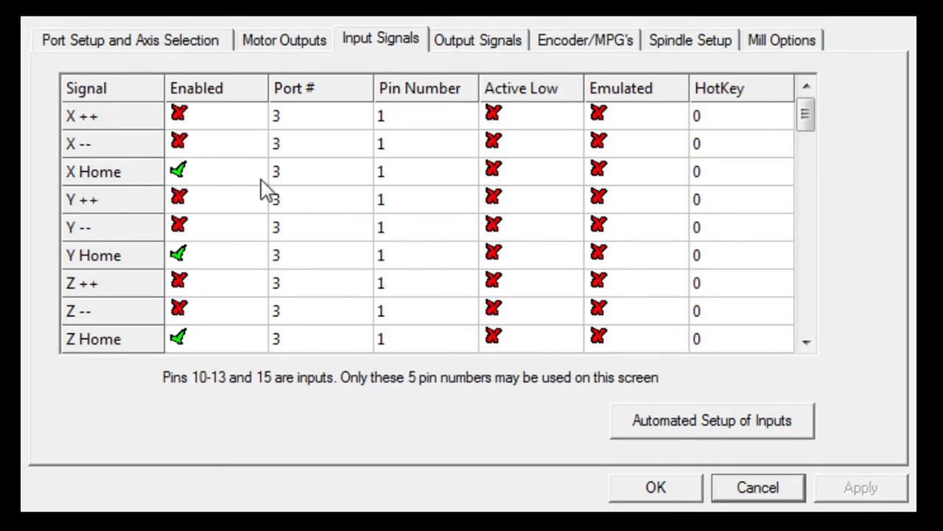
mouse_move(67, 184)
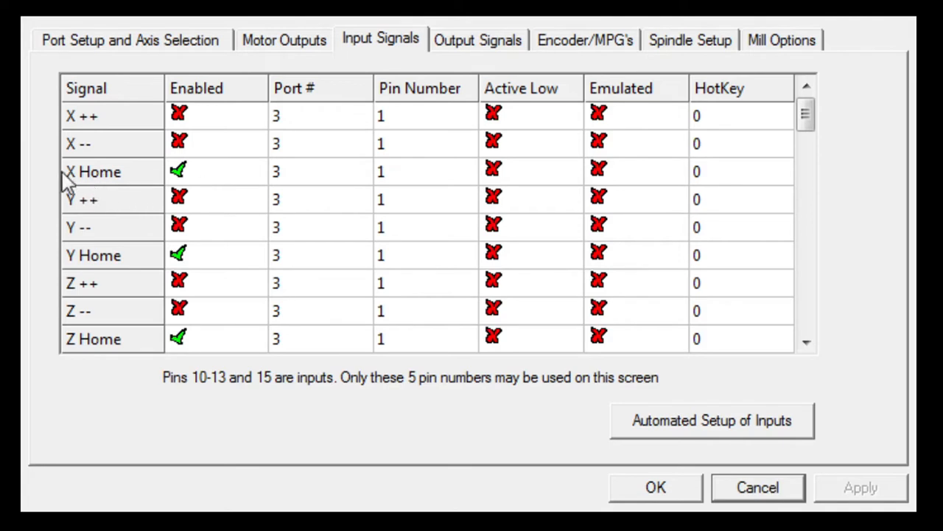
mouse_move(78, 184)
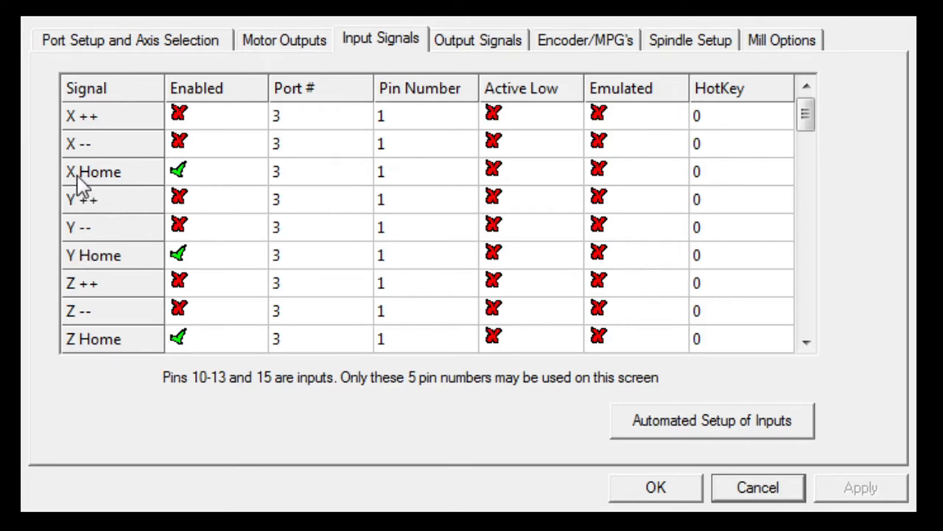
mouse_move(89, 280)
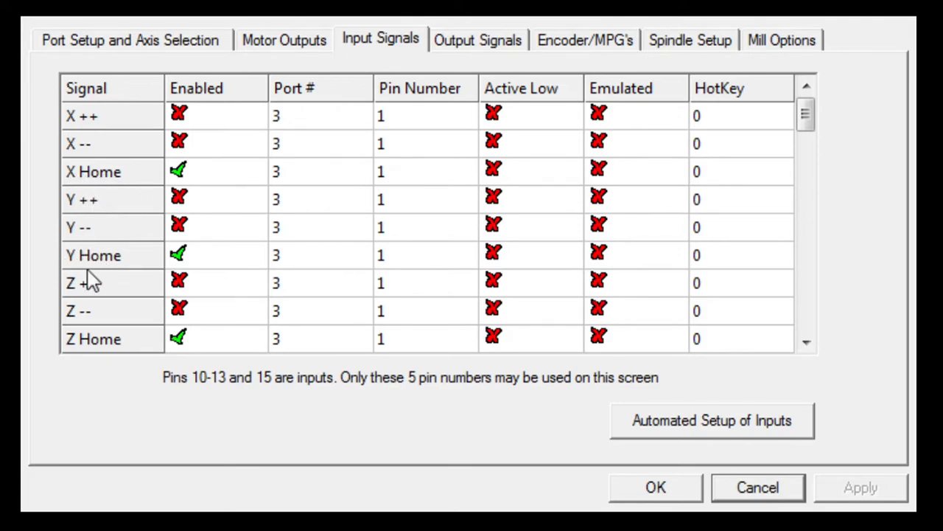
mouse_move(416, 350)
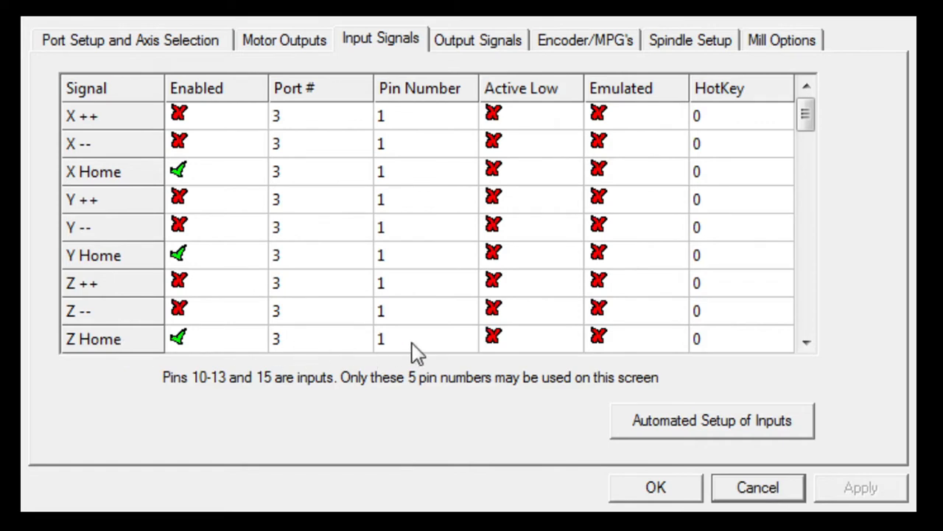
mouse_move(306, 377)
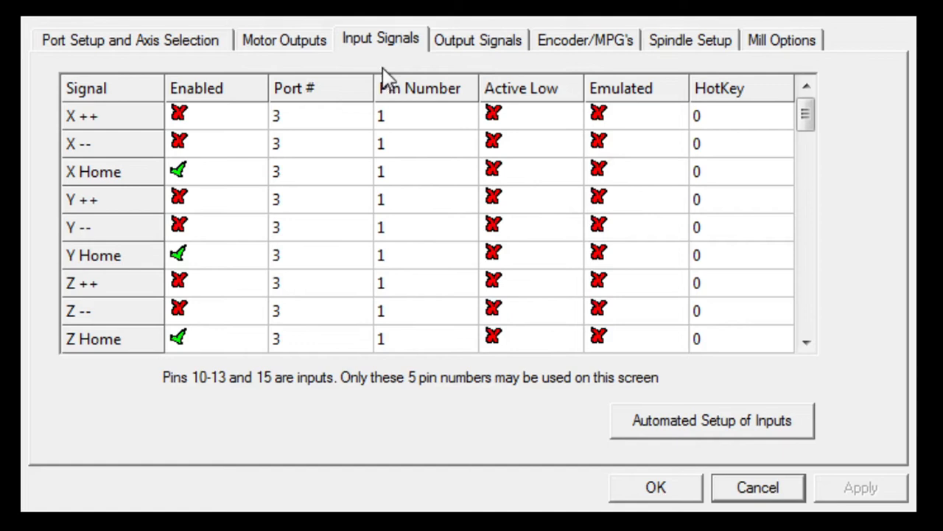
mouse_move(398, 221)
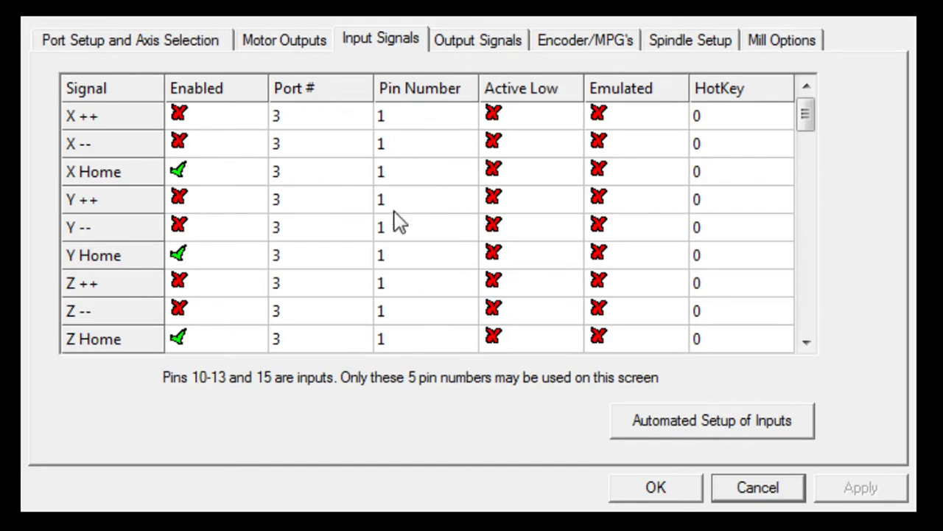
mouse_move(414, 348)
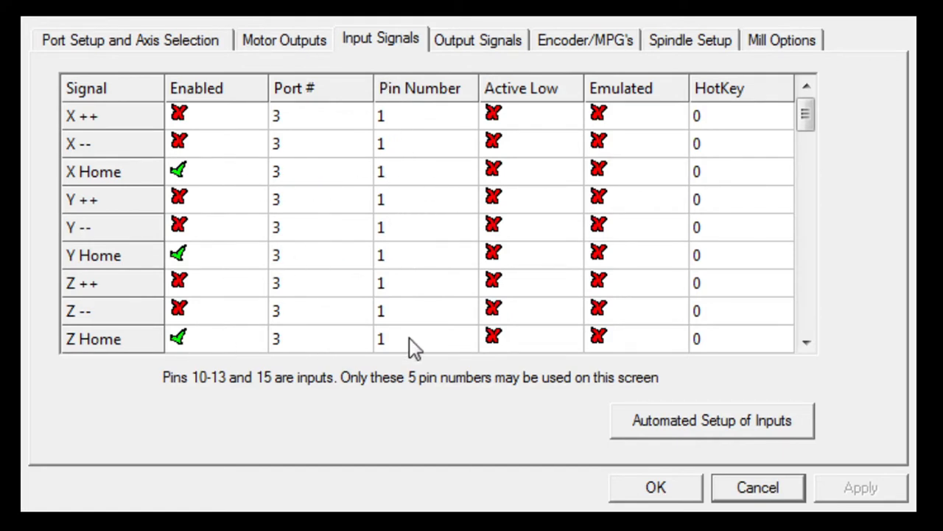
mouse_move(402, 324)
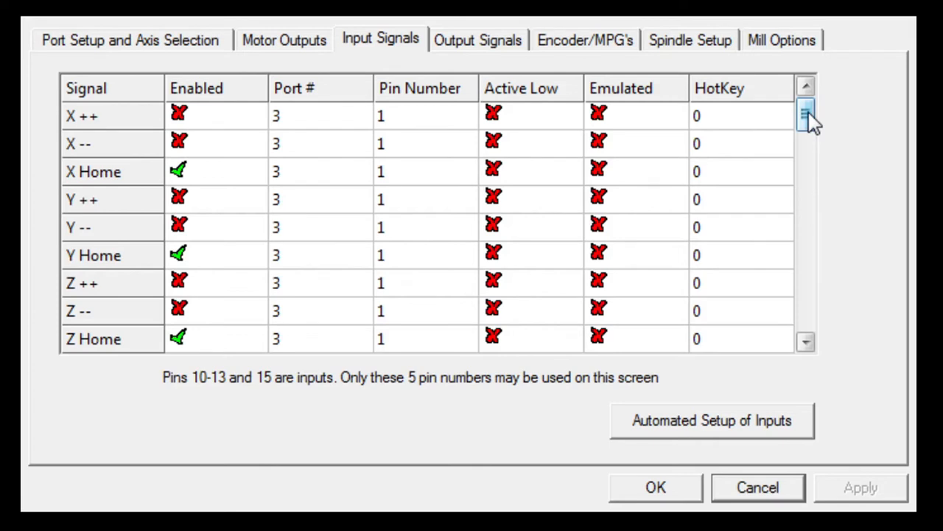
click(805, 341)
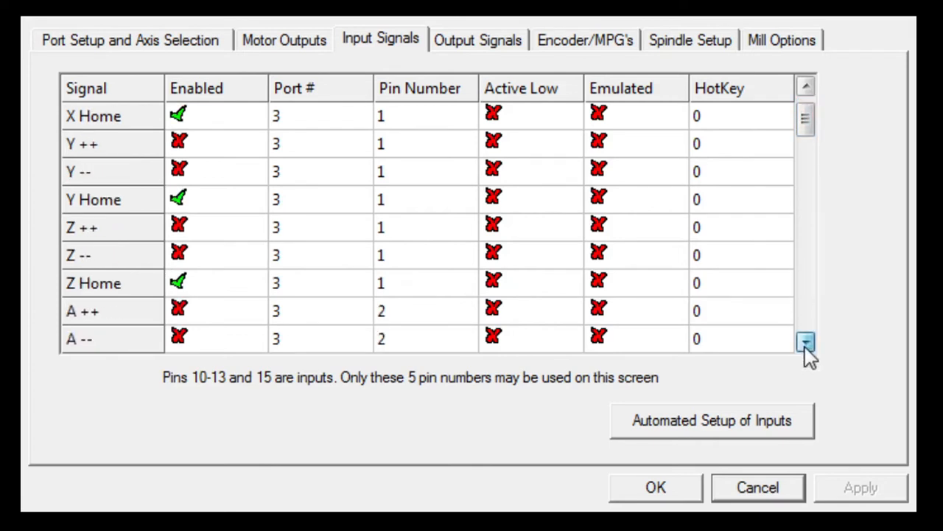
click(805, 343)
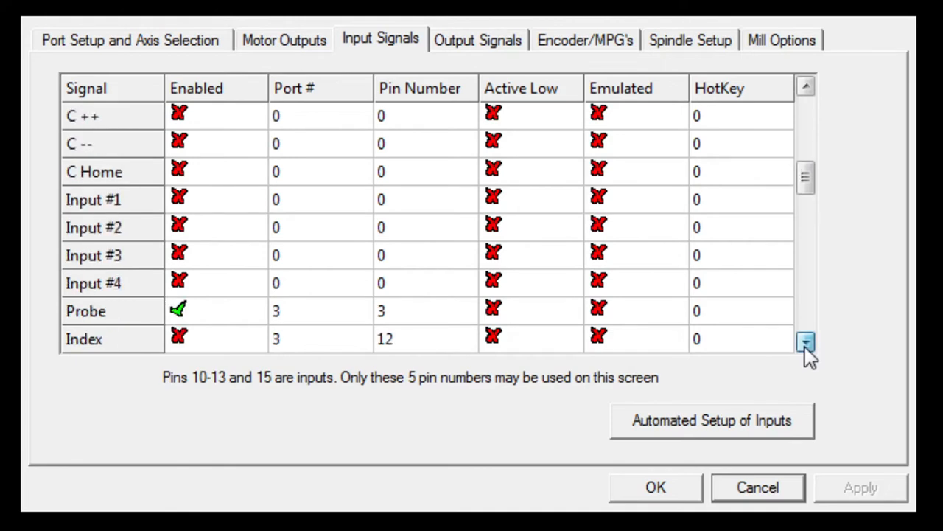
click(805, 341)
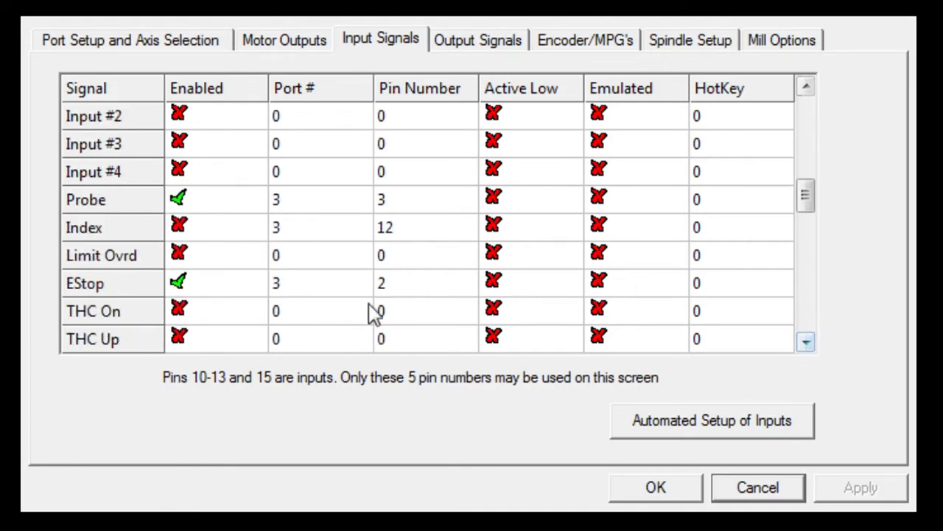
mouse_move(111, 213)
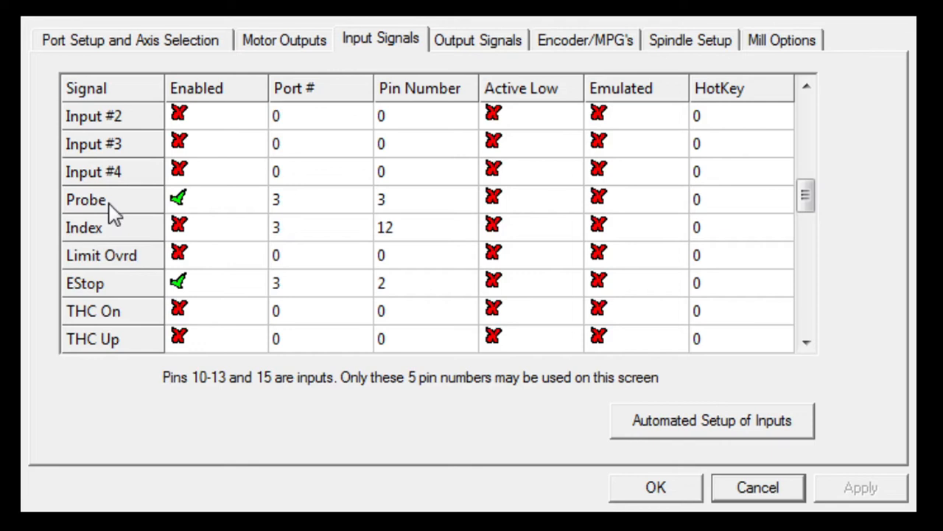
mouse_move(353, 204)
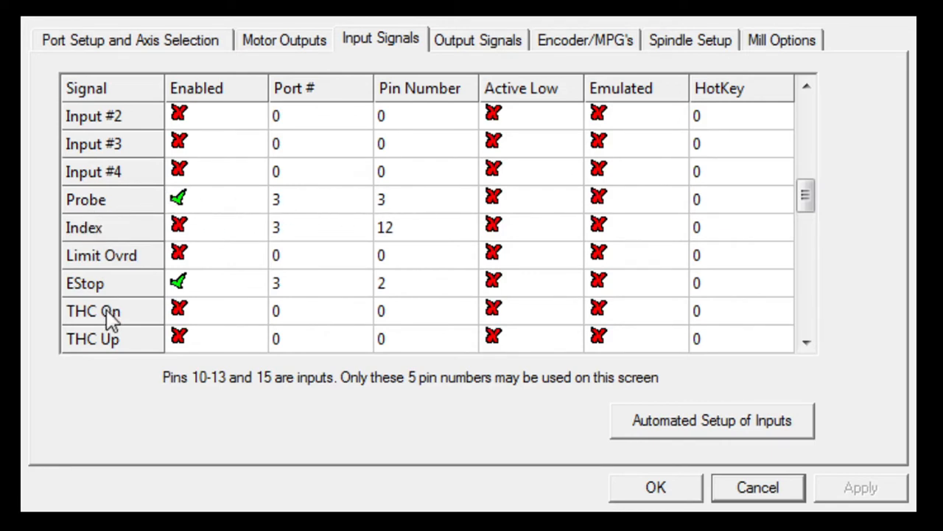
mouse_move(387, 298)
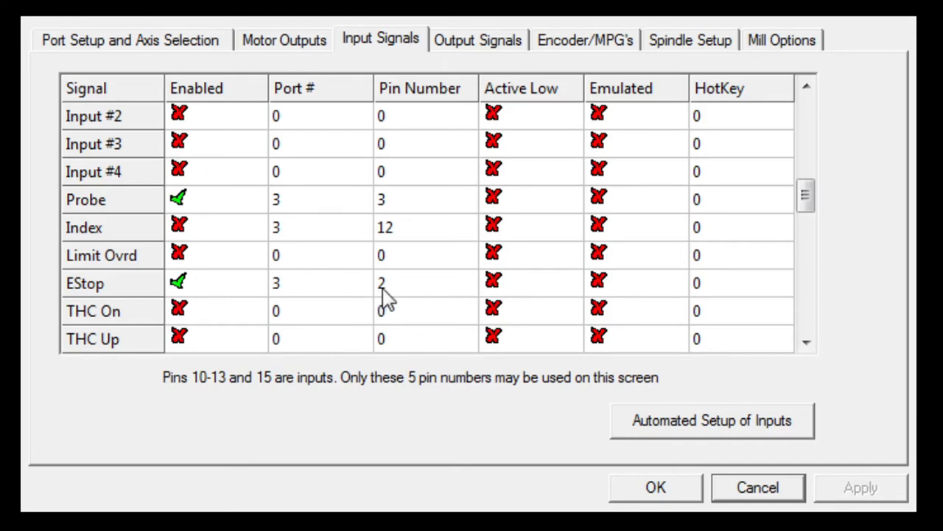
mouse_move(396, 286)
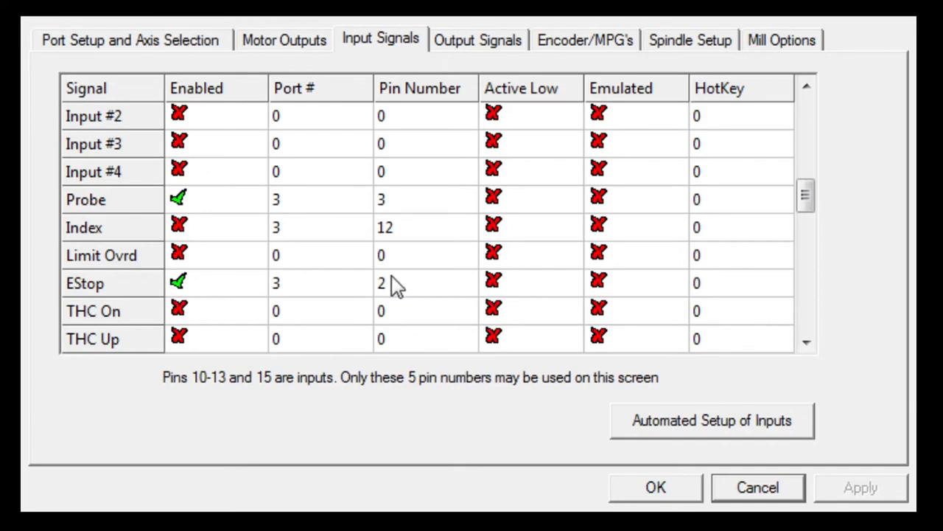
click(806, 342)
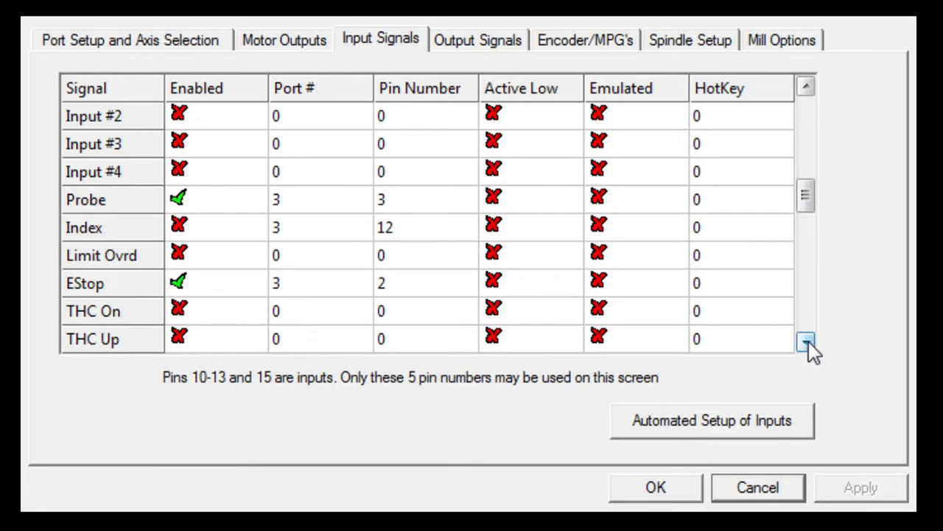
click(806, 343)
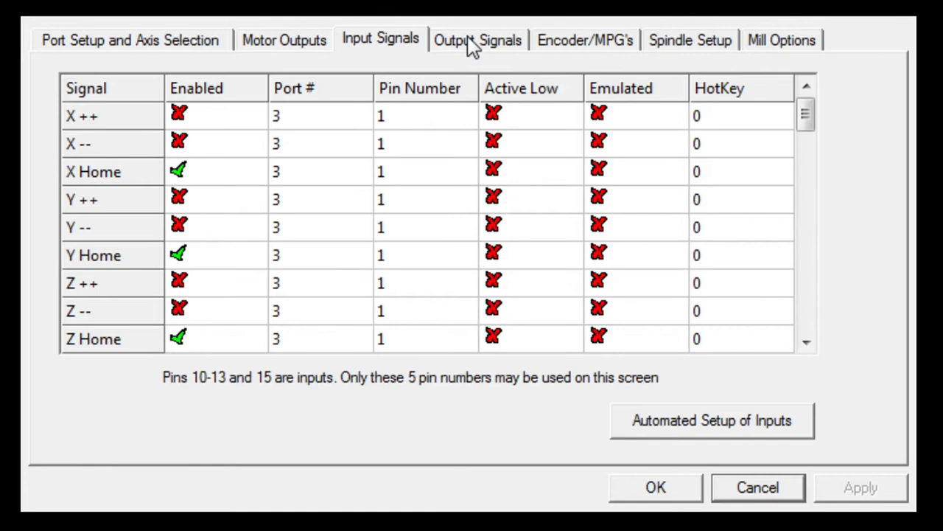
Step: Review the Output Signals table, where Outputs #1–#4 are enabled on port 3, pins 1–4
click(478, 40)
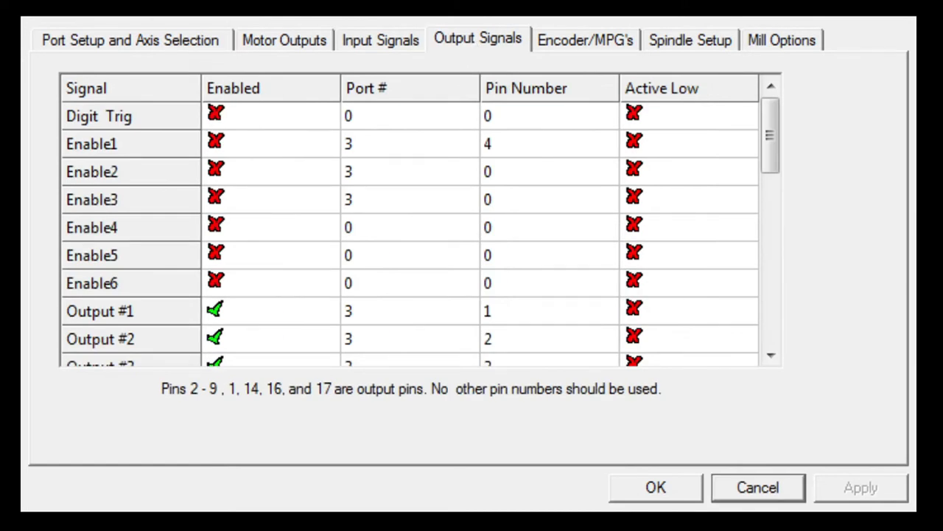
mouse_move(285, 109)
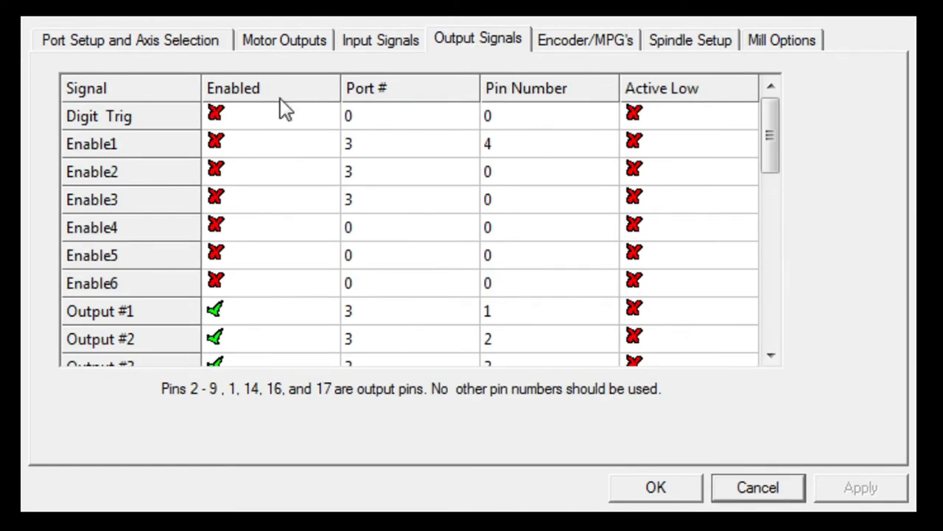
mouse_move(114, 240)
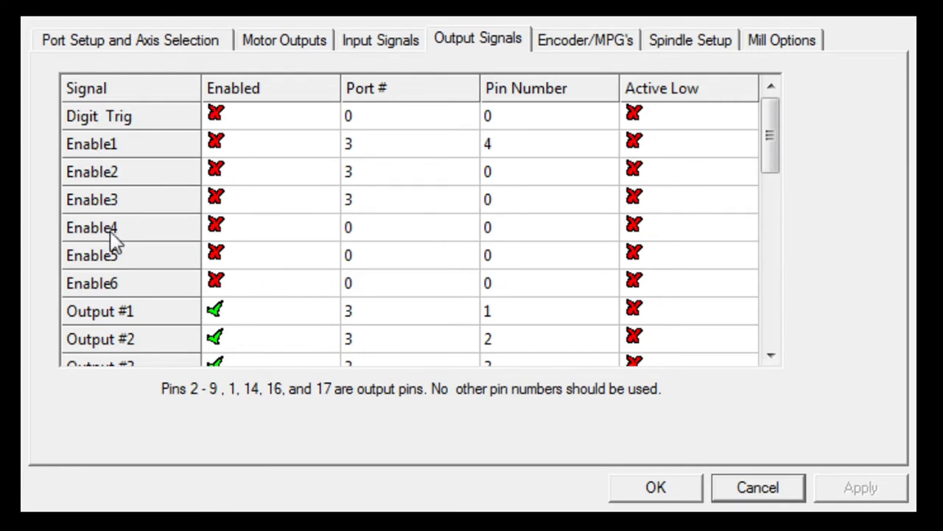
mouse_move(163, 117)
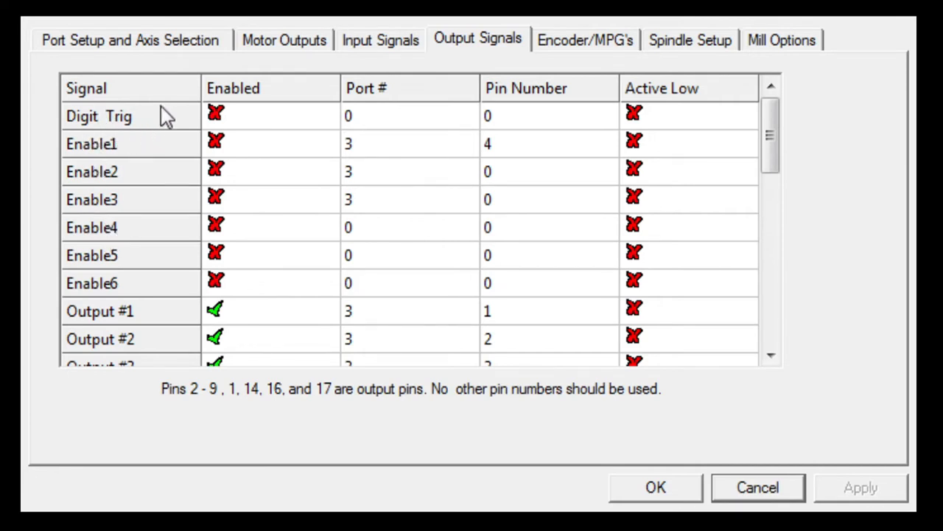
mouse_move(182, 155)
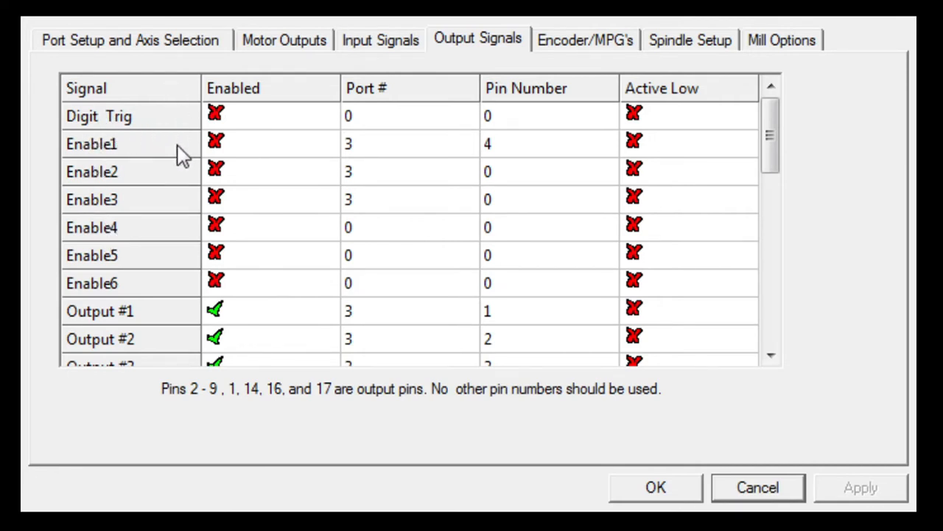
mouse_move(187, 270)
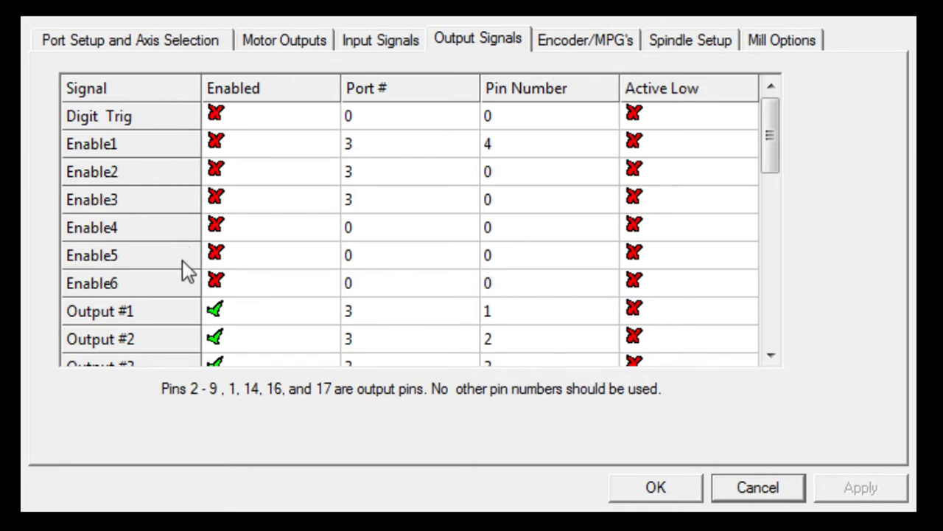
mouse_move(182, 348)
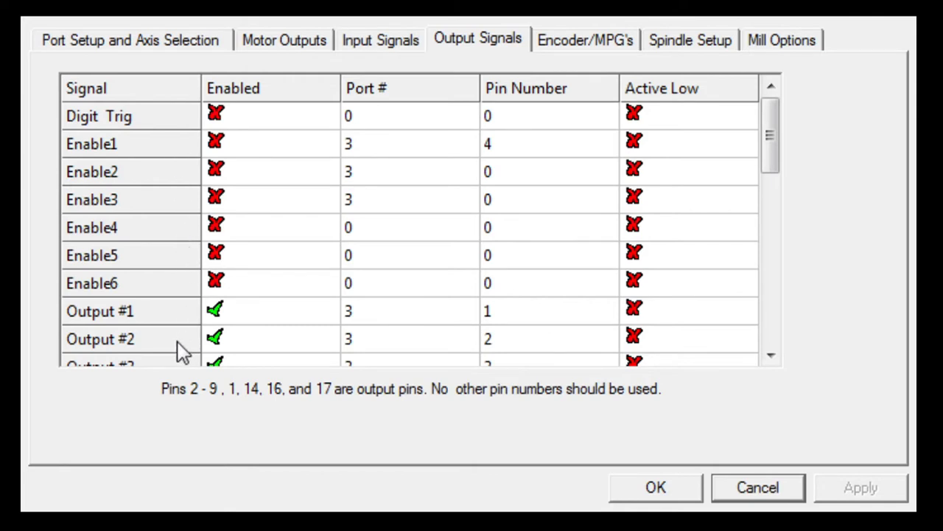
mouse_move(771, 129)
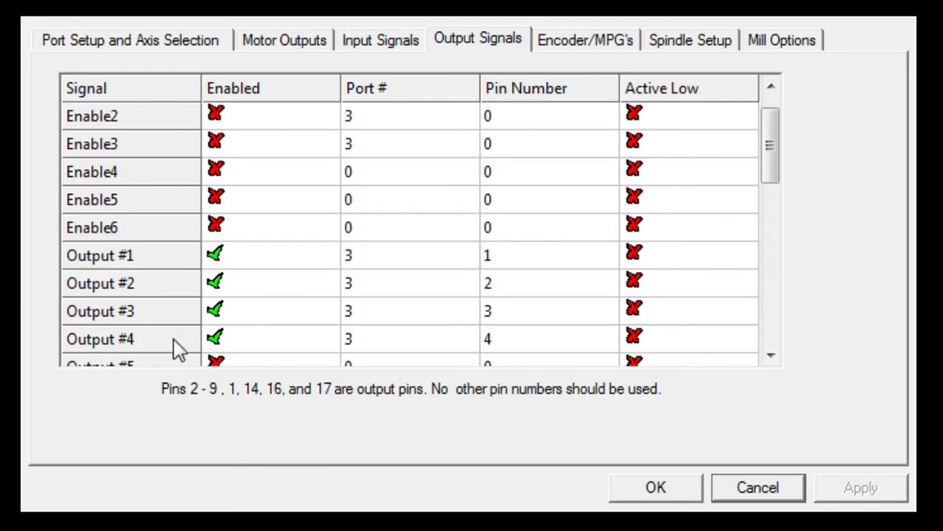
mouse_move(111, 342)
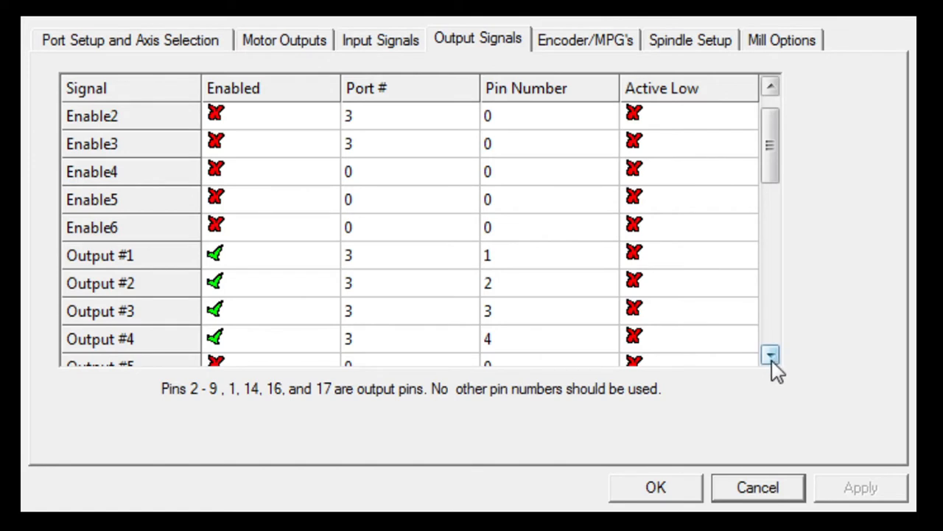
click(770, 355)
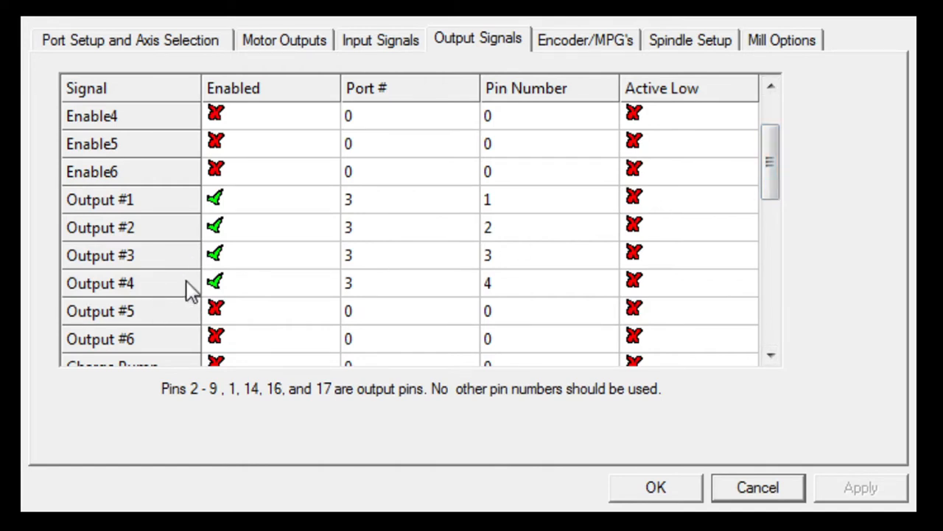
mouse_move(184, 269)
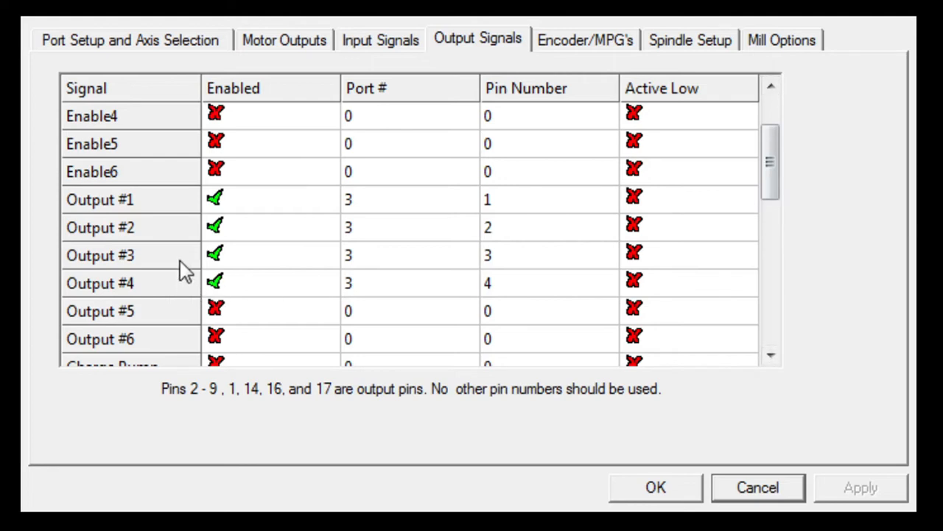
mouse_move(184, 251)
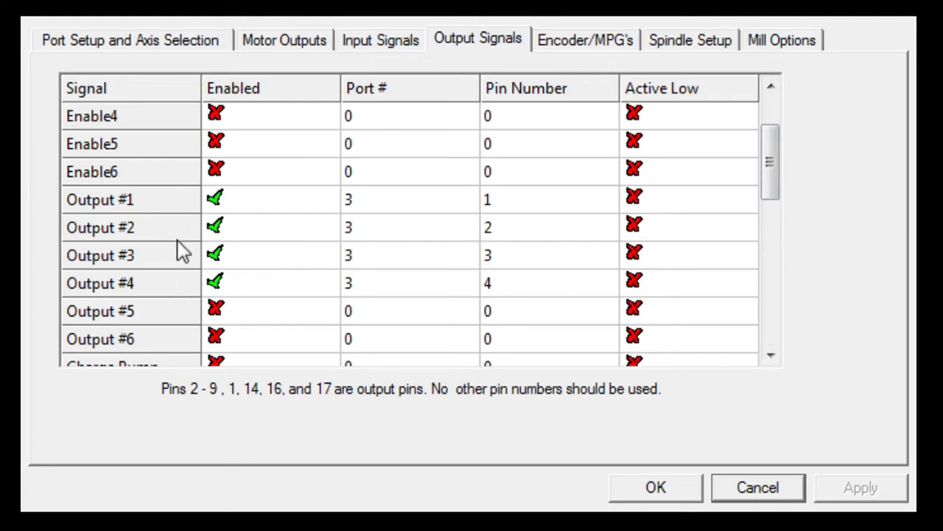
mouse_move(155, 227)
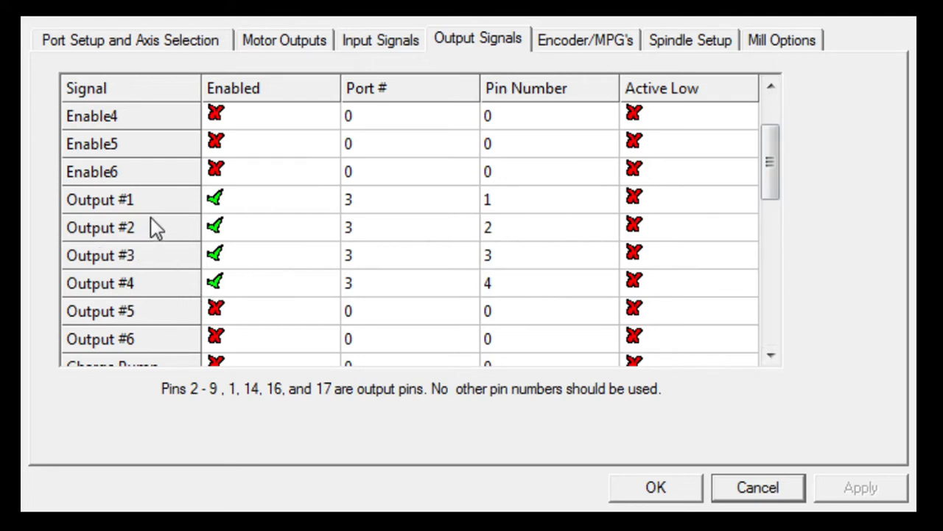
mouse_move(111, 207)
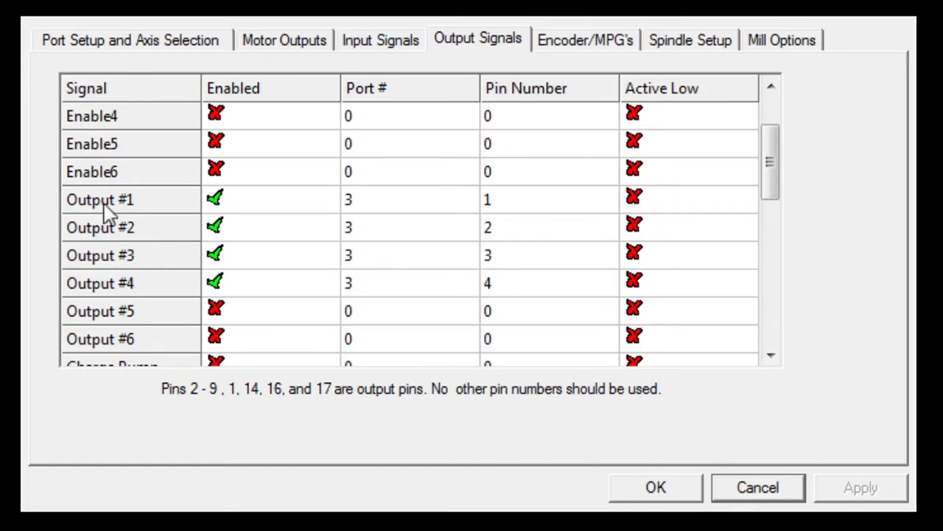
mouse_move(341, 221)
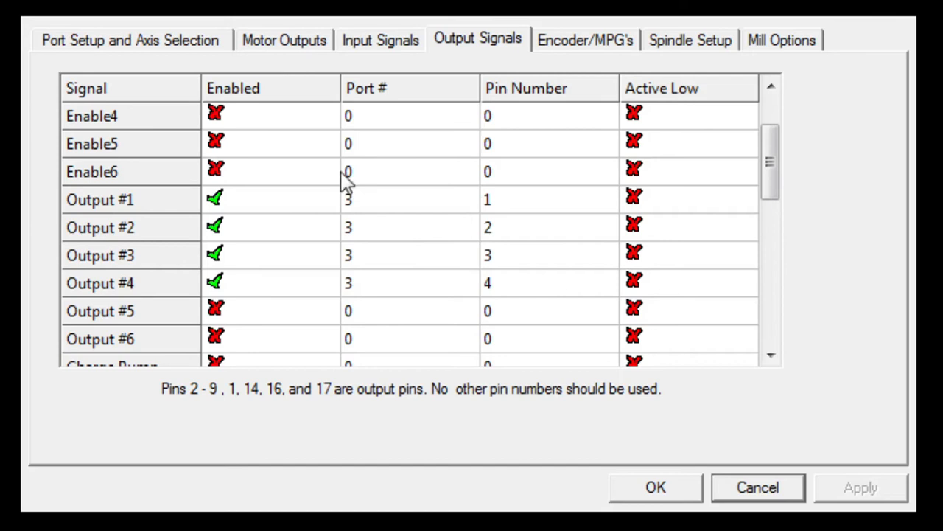
mouse_move(350, 304)
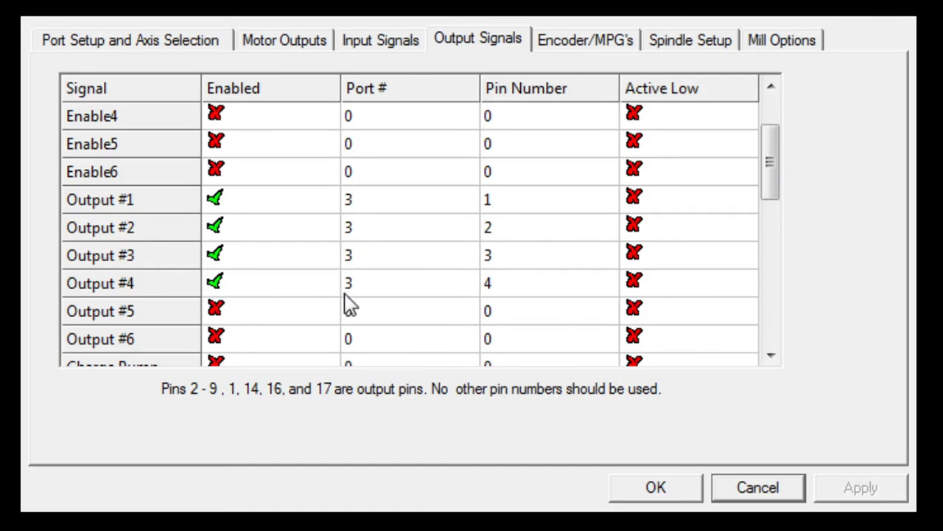
mouse_move(353, 308)
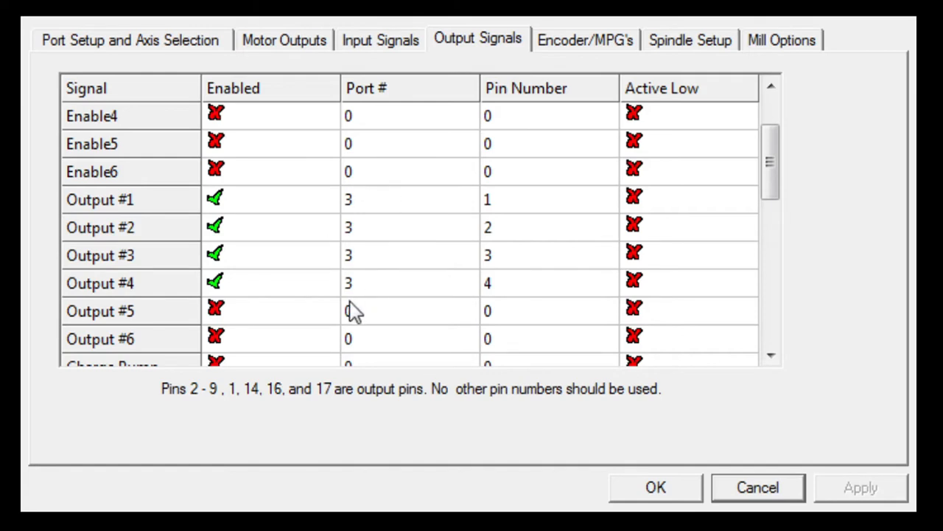
mouse_move(492, 199)
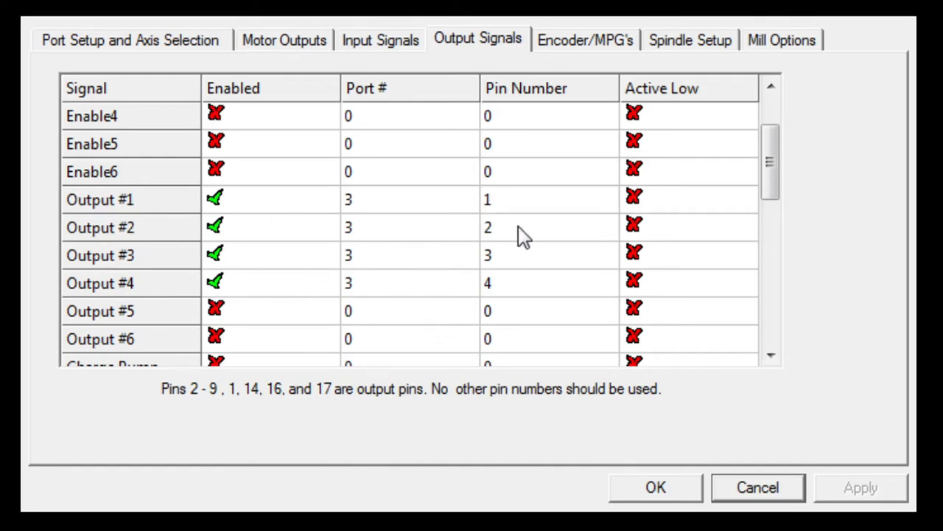
mouse_move(544, 234)
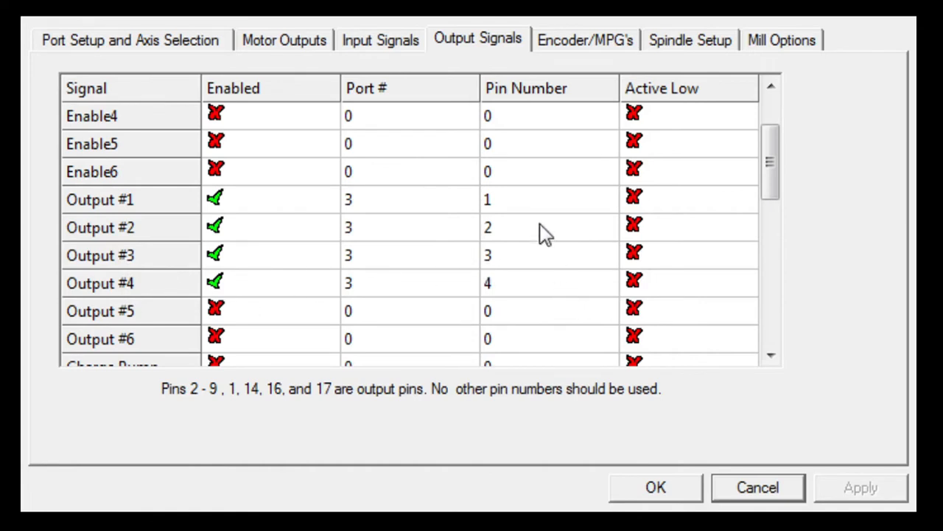
mouse_move(494, 258)
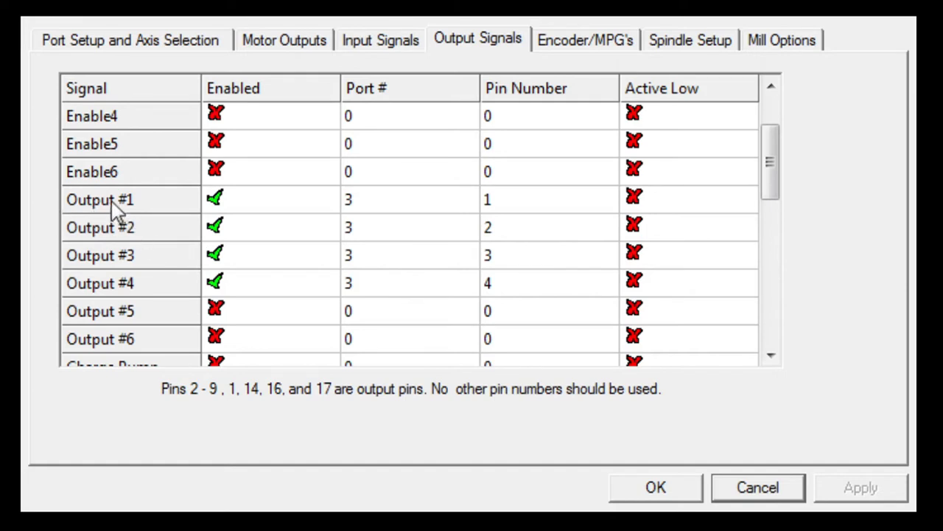
mouse_move(551, 251)
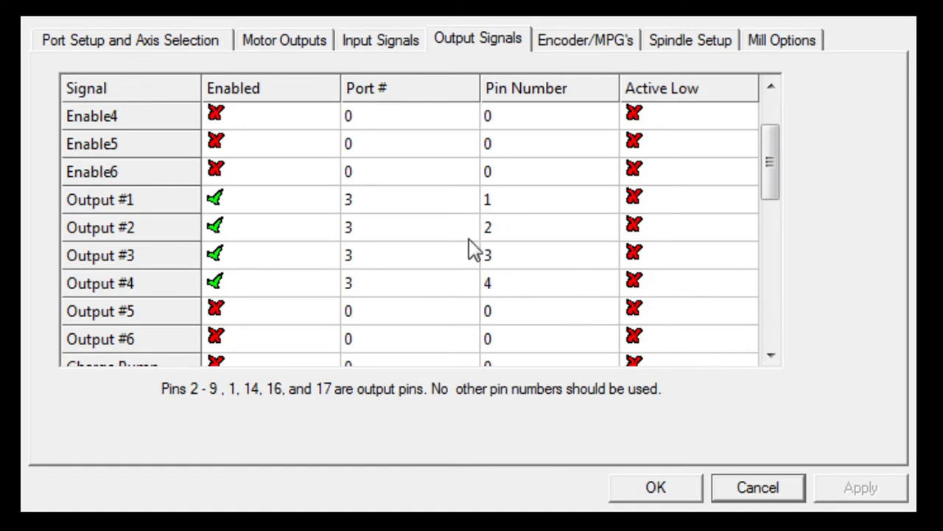
mouse_move(472, 266)
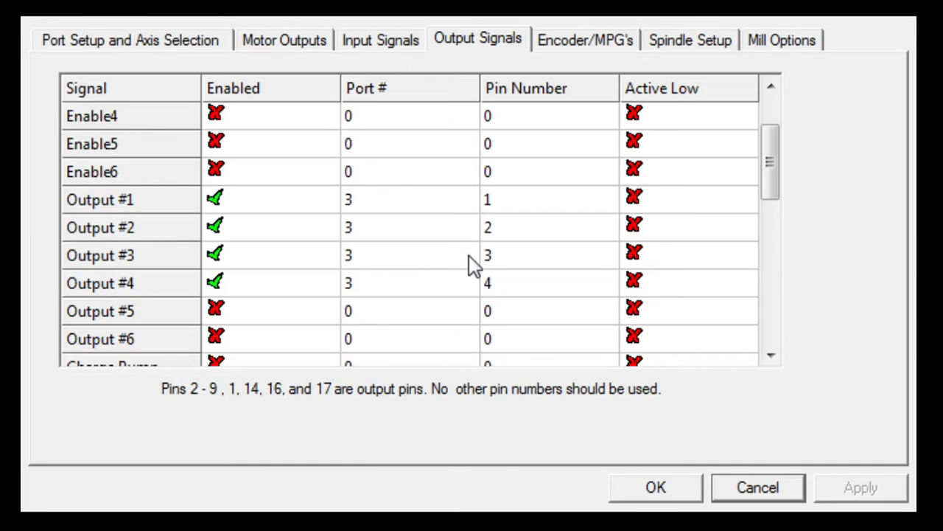
mouse_move(483, 236)
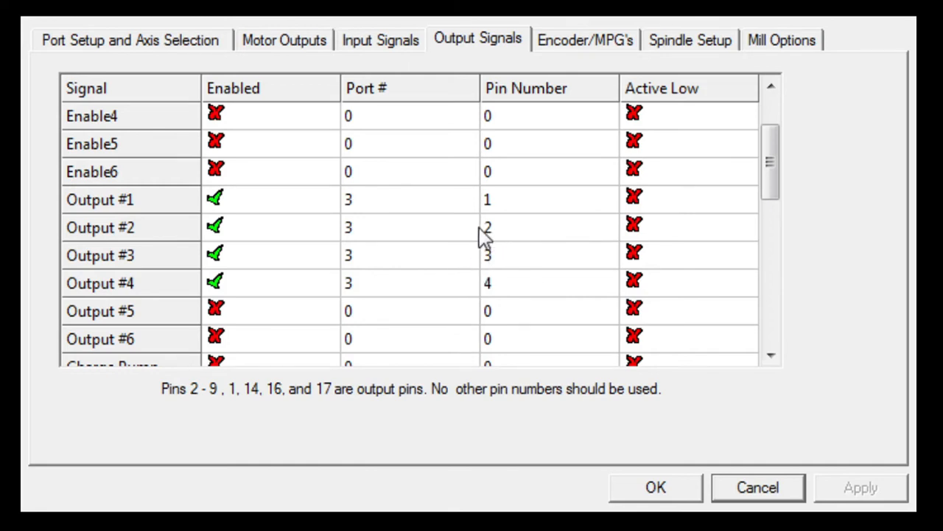
mouse_move(479, 331)
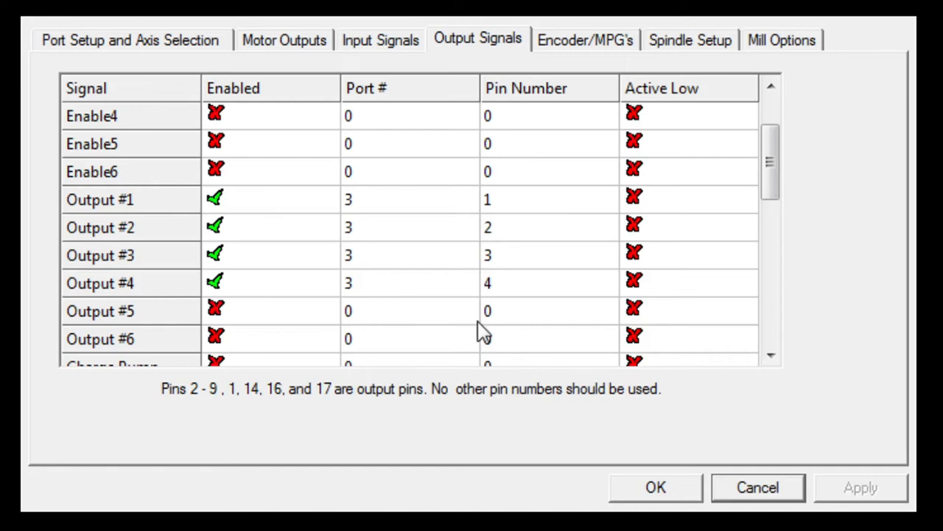
mouse_move(216, 147)
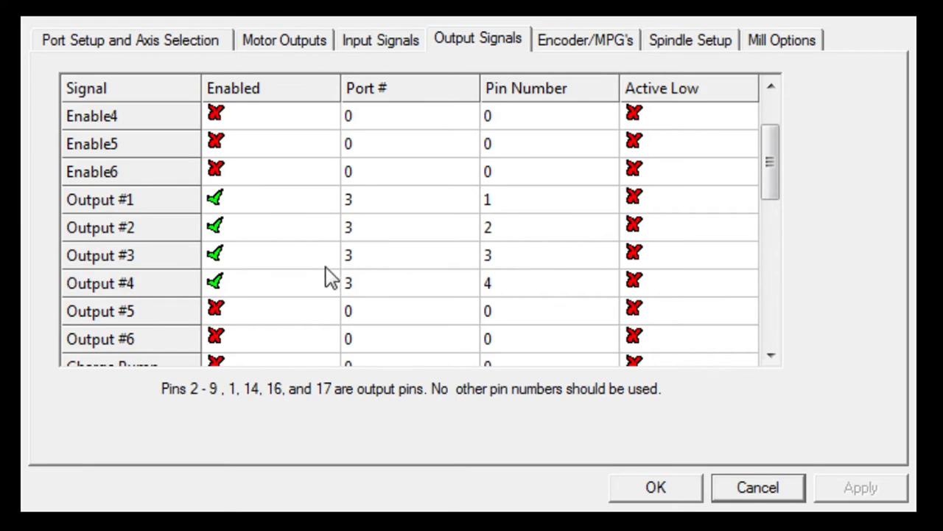
mouse_move(538, 122)
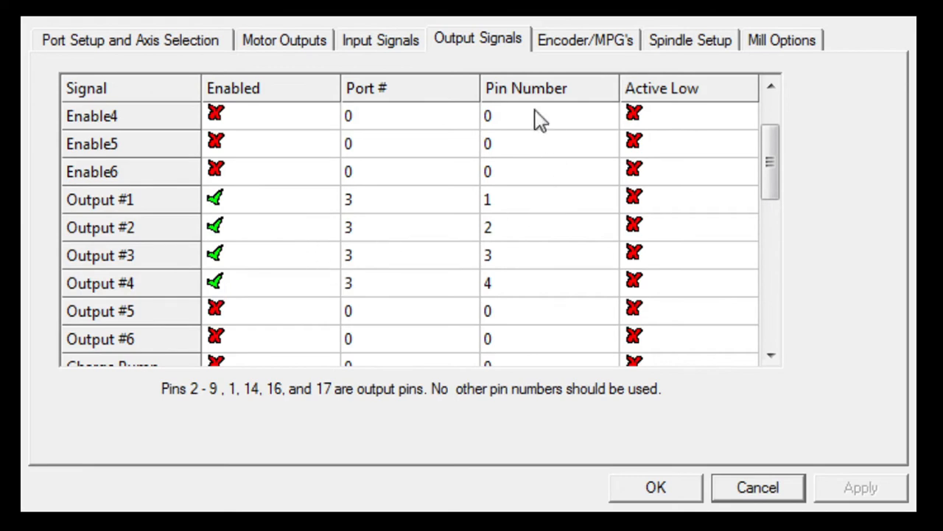
Step: Show the Encoder/MPG settings, with MPG #1 enabled and all four encoders disabled
click(585, 40)
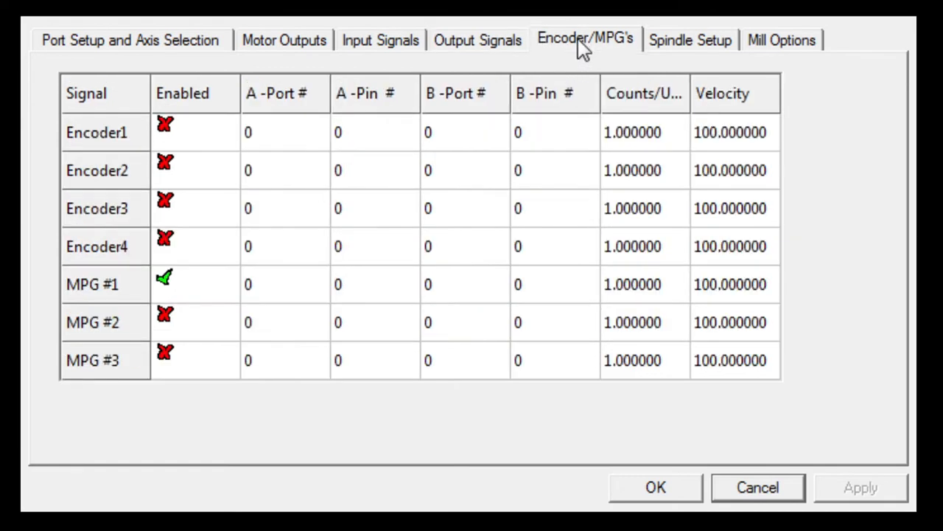
mouse_move(142, 284)
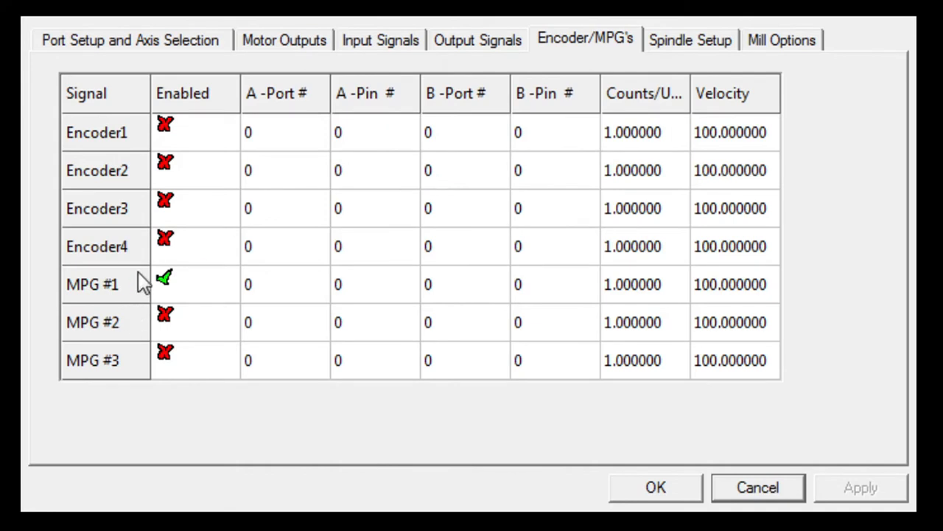
mouse_move(480, 204)
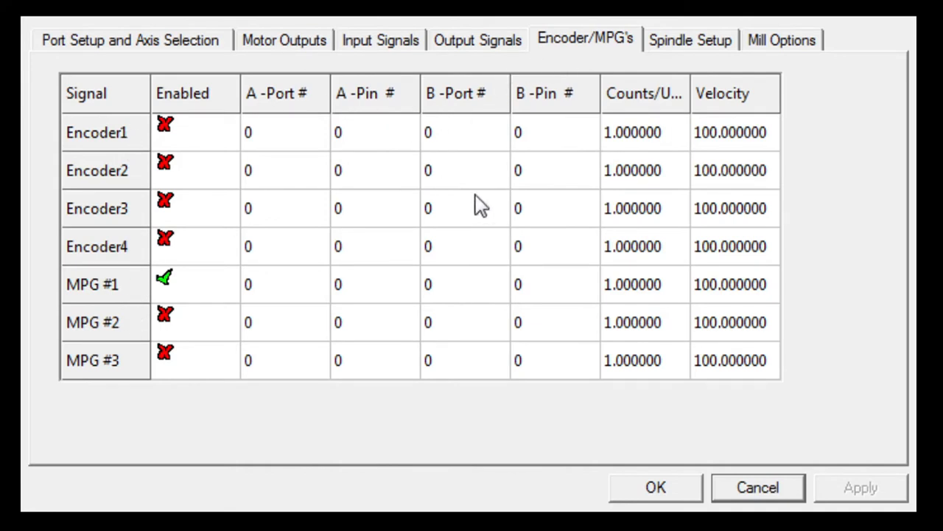
mouse_move(549, 203)
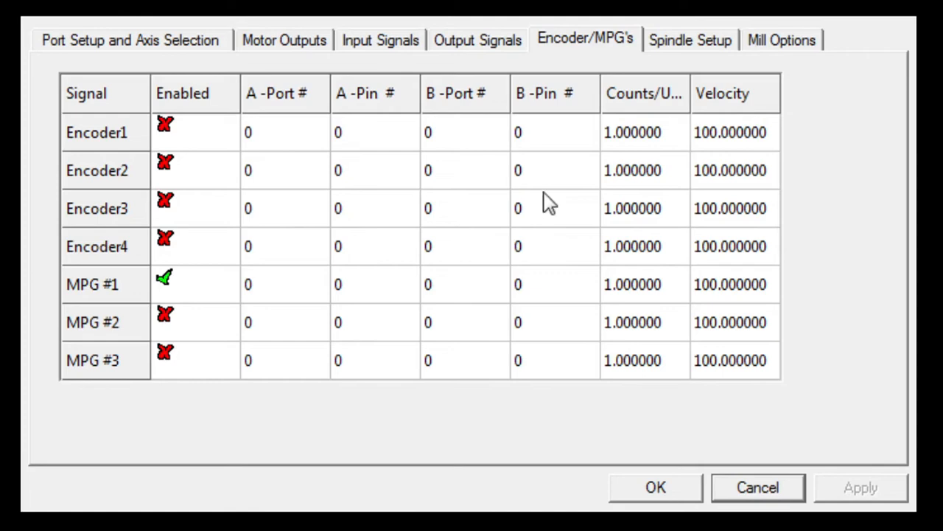
mouse_move(678, 44)
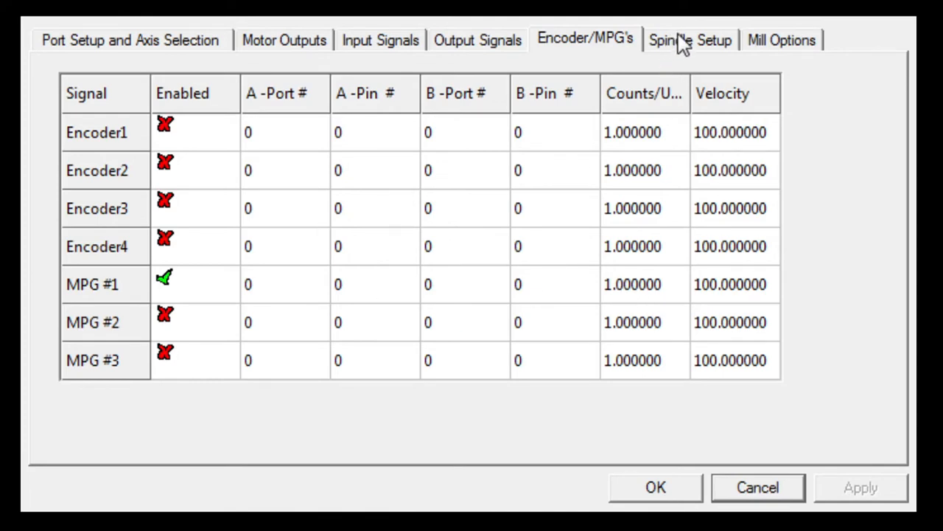
mouse_move(678, 51)
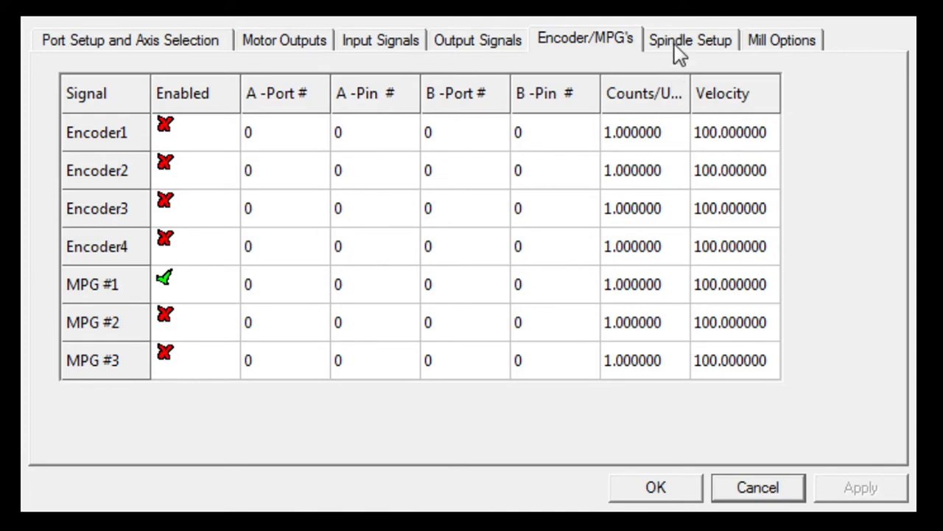
Step: Show Spindle Setup, with spindle motor output and PWM control at 1000 base frequency
click(690, 40)
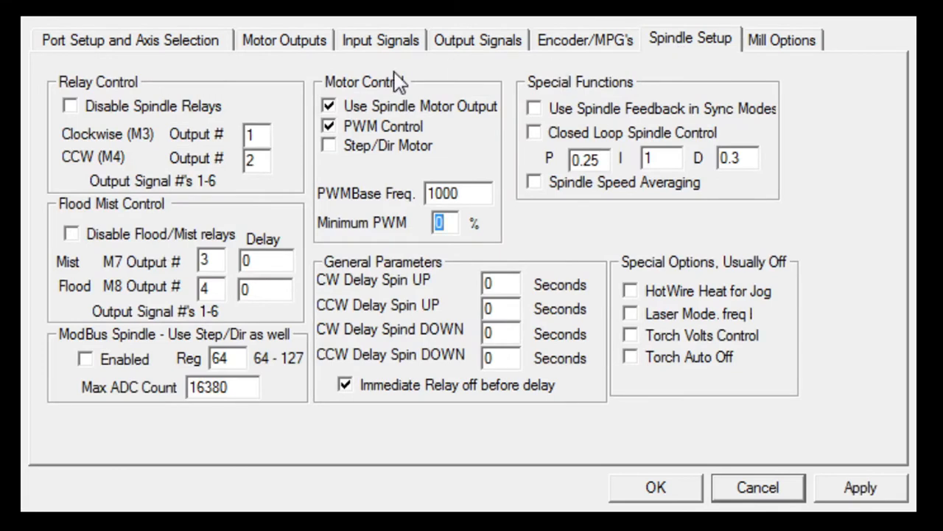
mouse_move(73, 149)
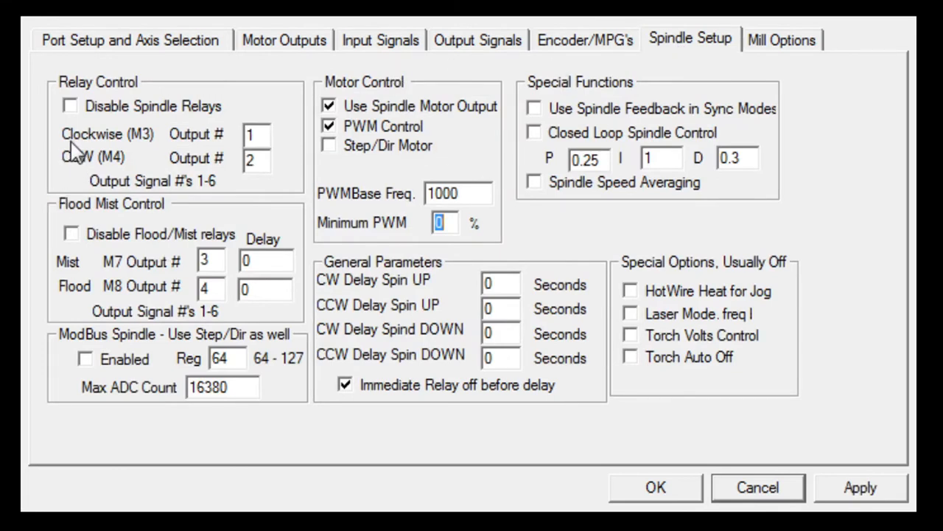
mouse_move(88, 133)
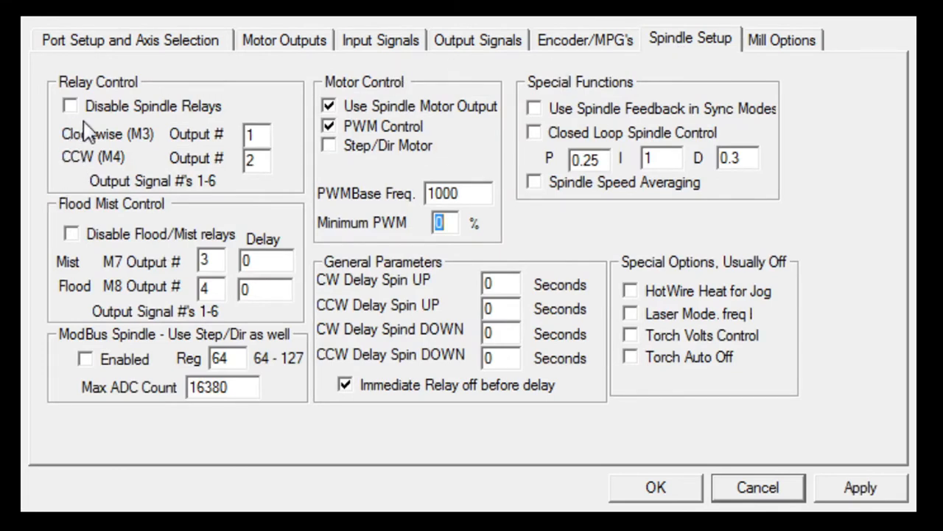
mouse_move(325, 426)
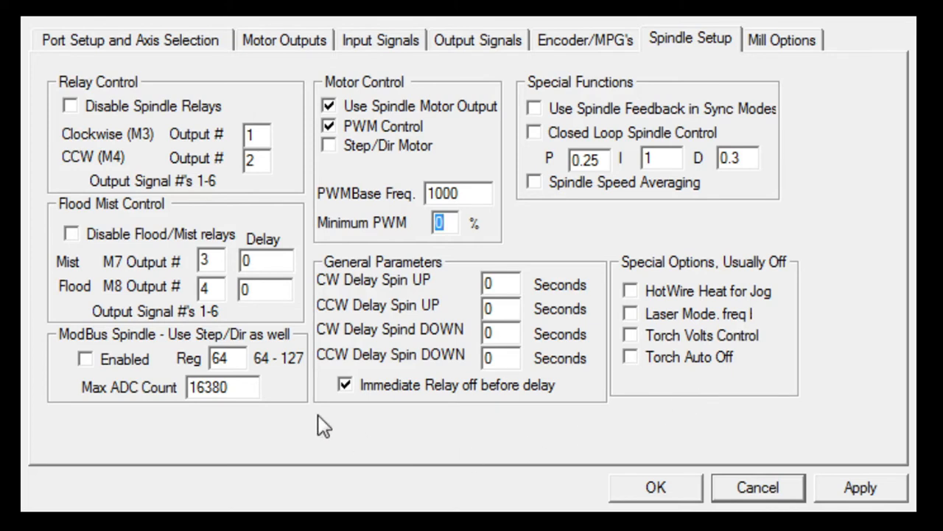
mouse_move(78, 147)
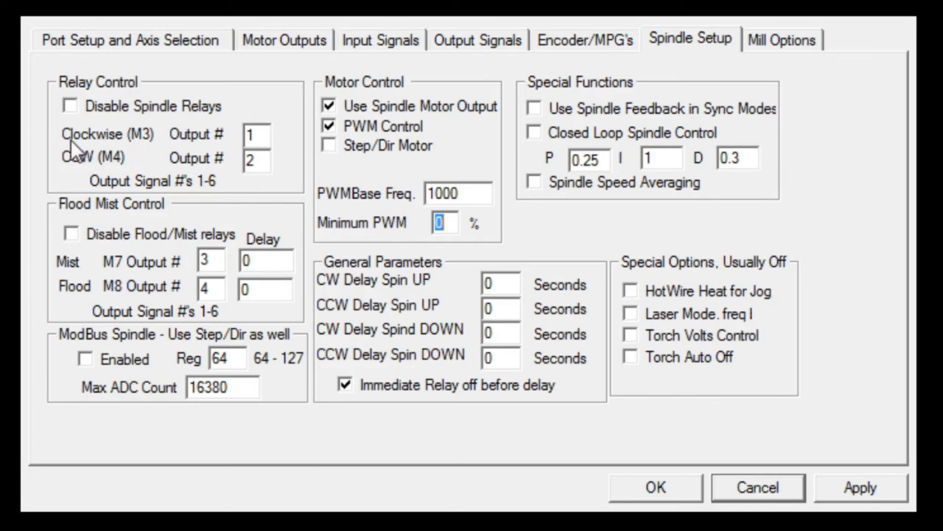
mouse_move(151, 147)
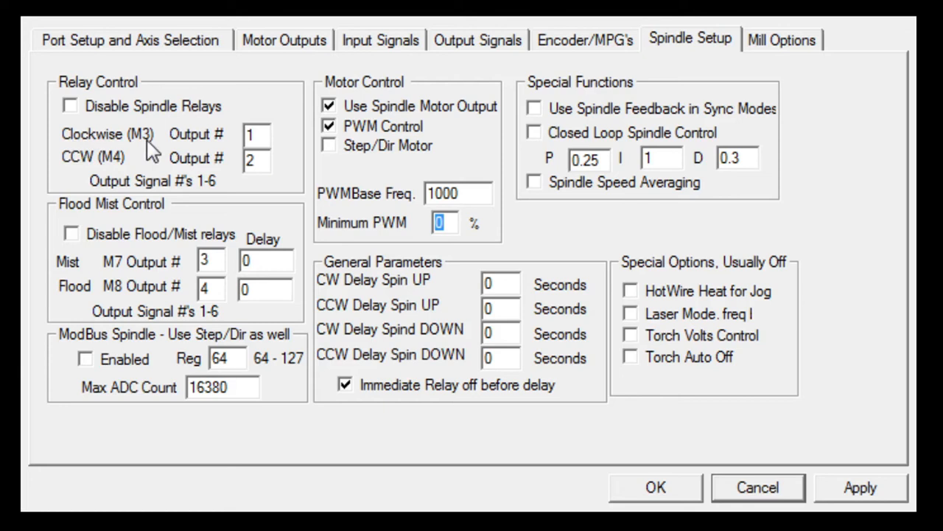
mouse_move(144, 155)
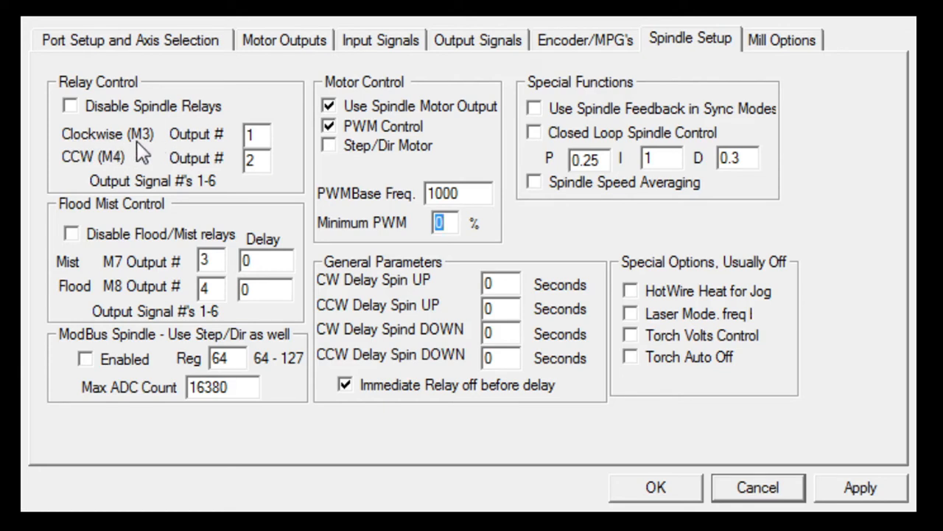
mouse_move(199, 151)
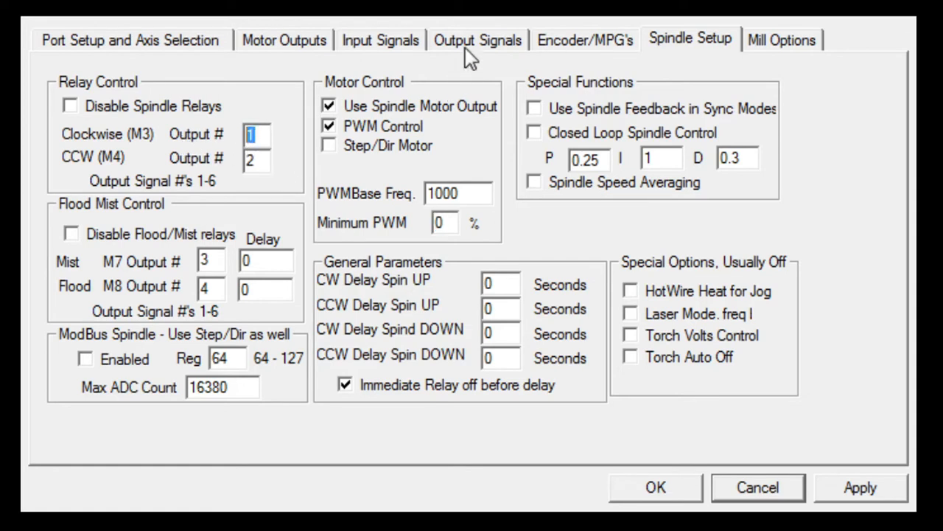
Step: Check the CW/CCW relay outputs 1 and 2, mist 3 and flood 4 against the Output Signals pins
click(478, 40)
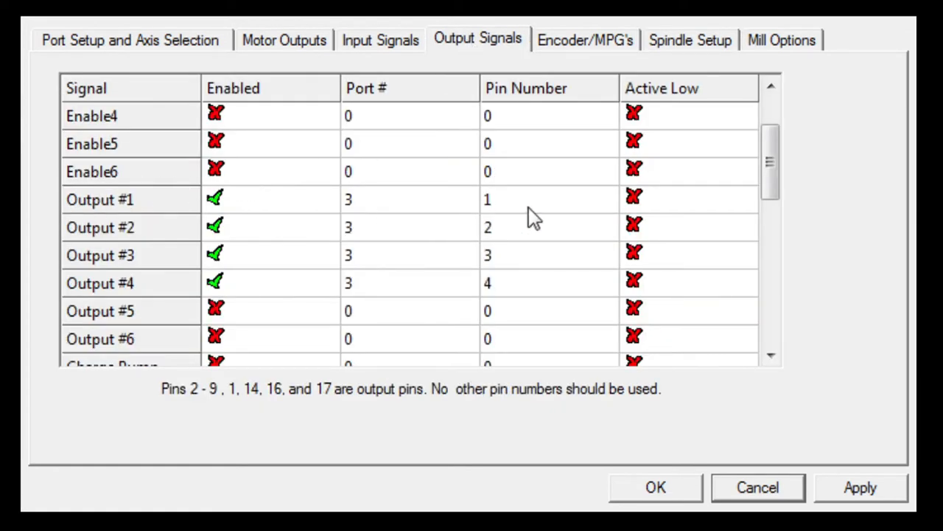
click(549, 199)
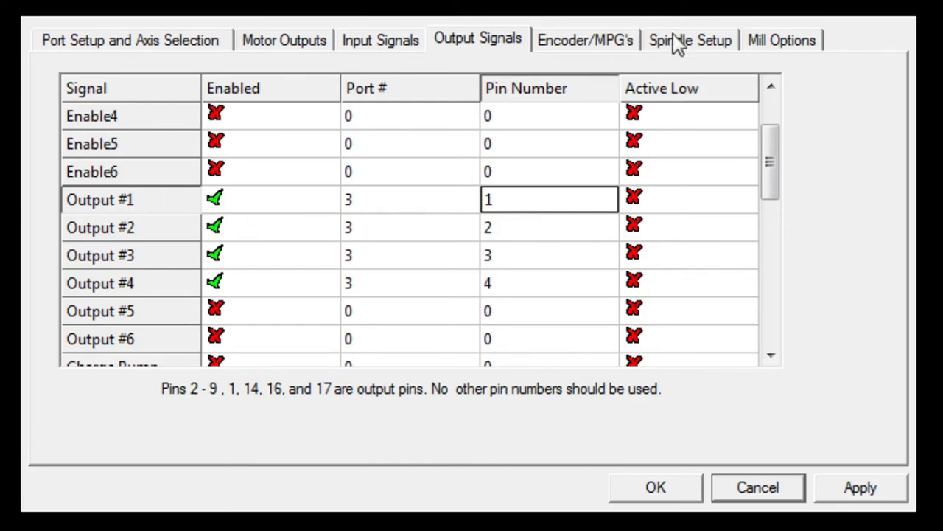
click(690, 40)
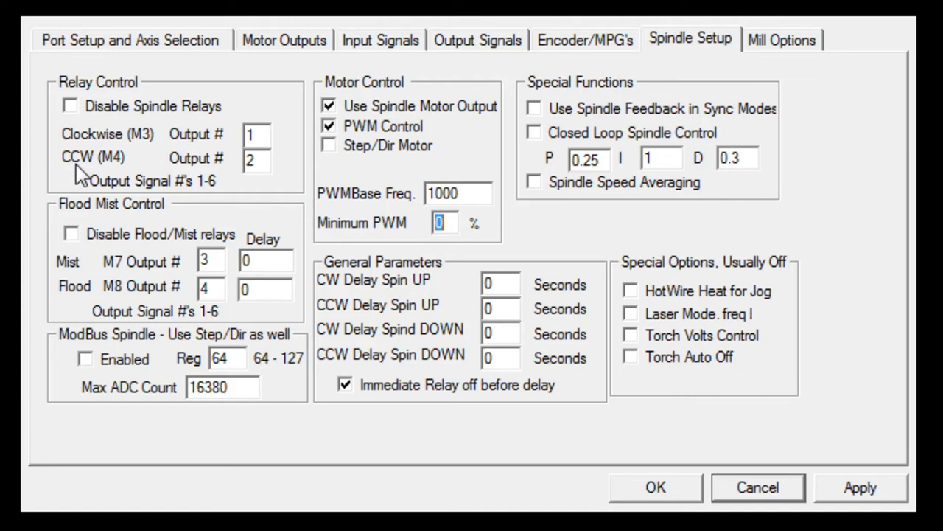
mouse_move(116, 172)
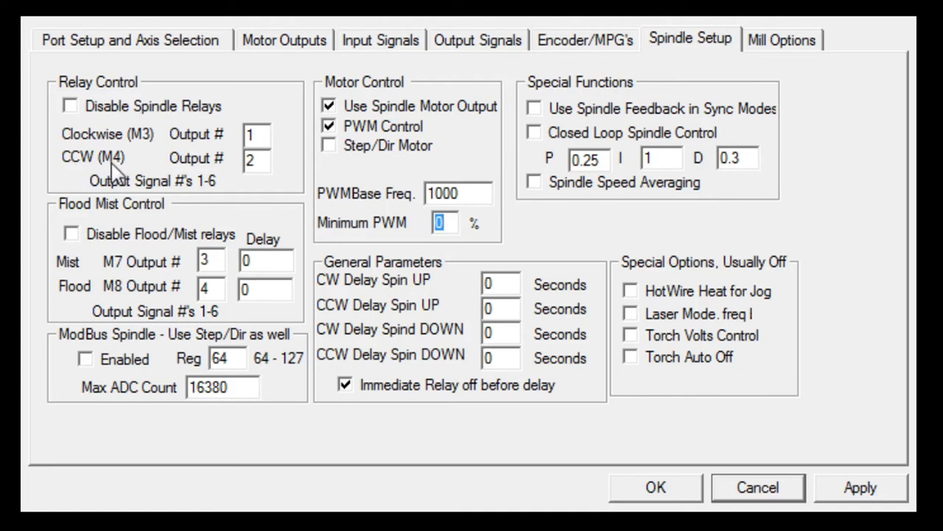
mouse_move(177, 174)
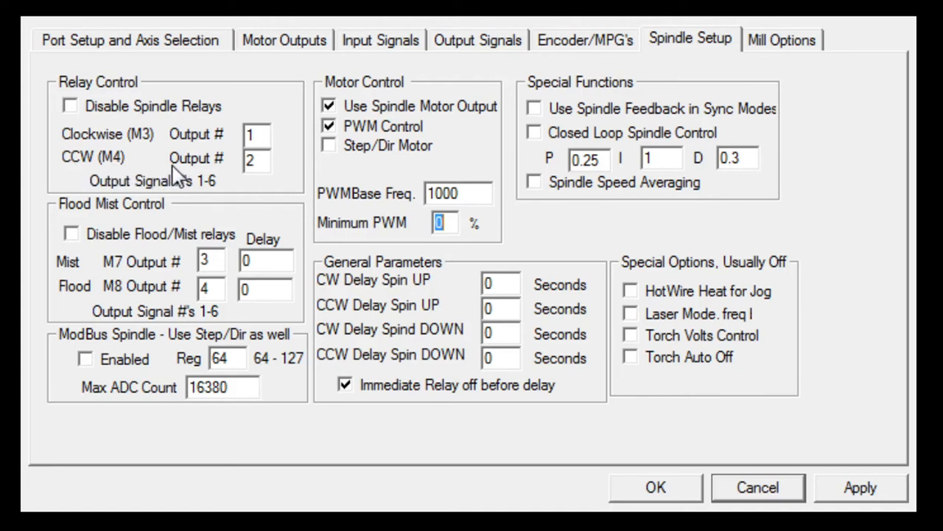
click(257, 158)
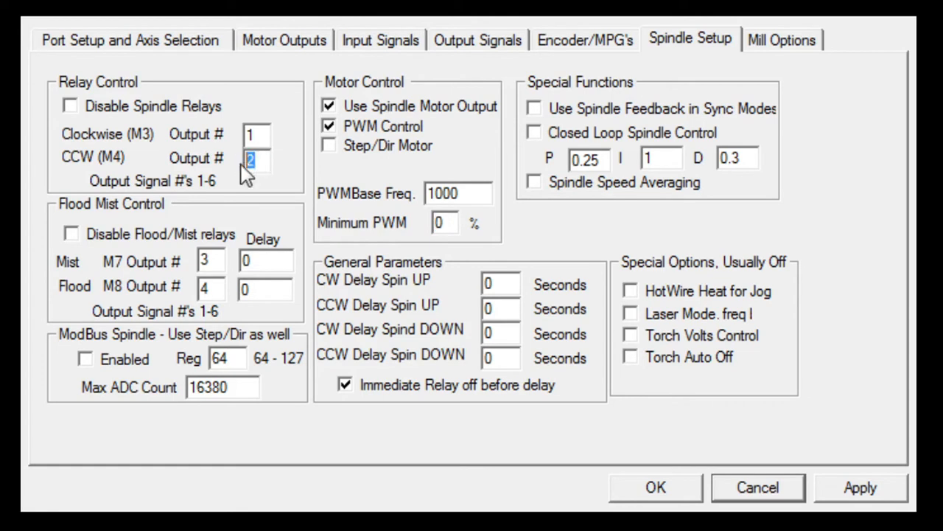
click(478, 40)
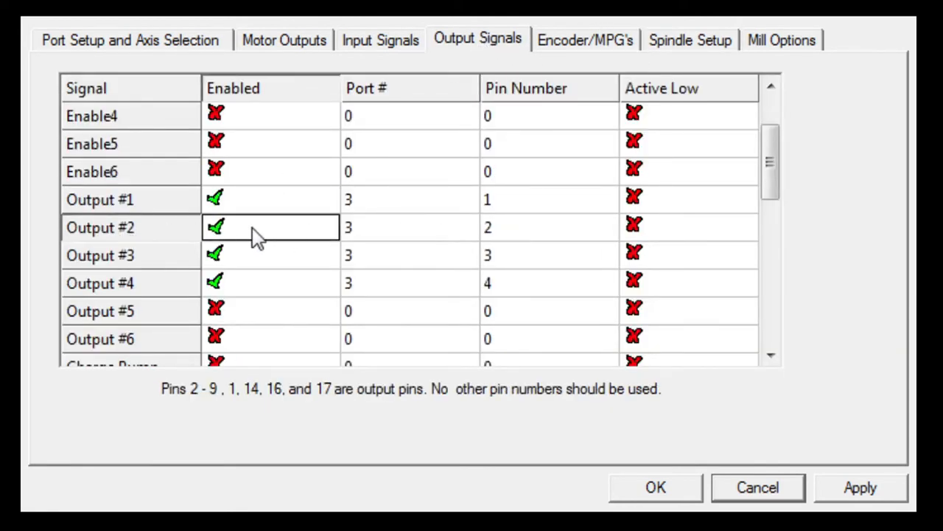
click(689, 40)
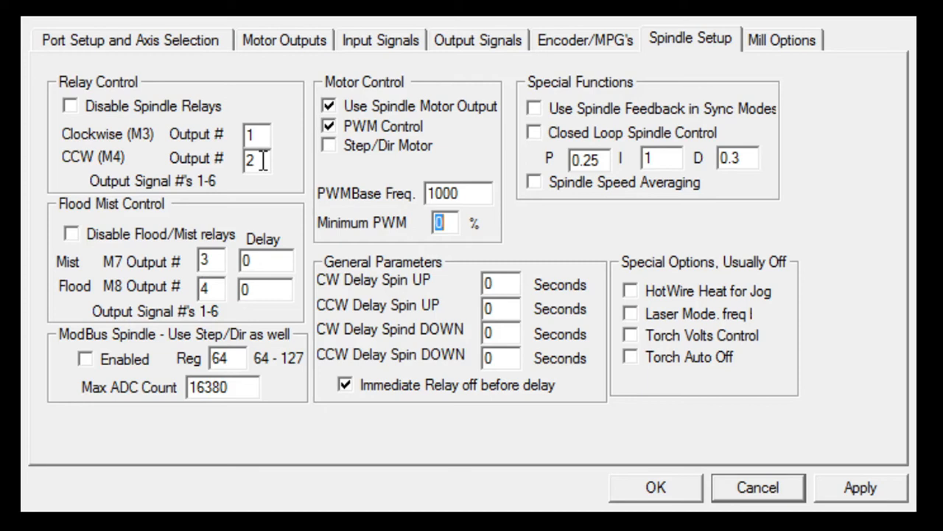
mouse_move(103, 277)
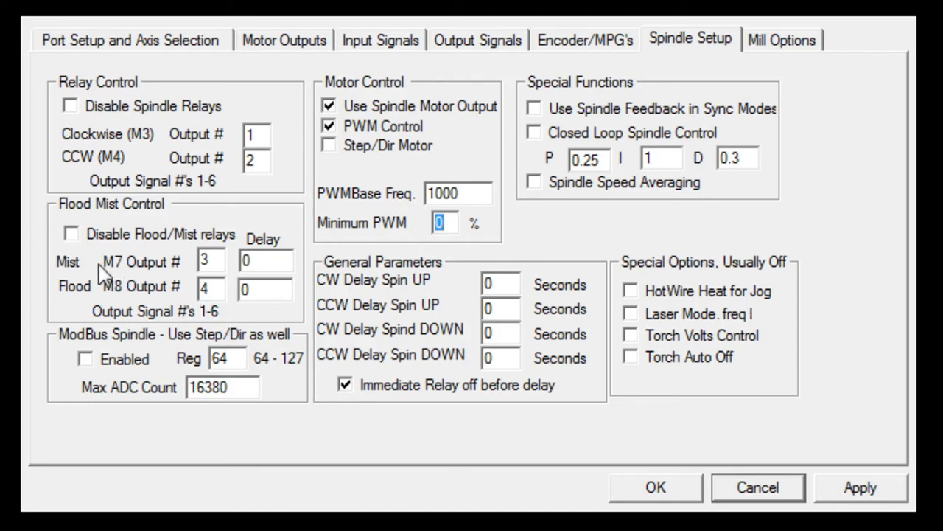
mouse_move(65, 277)
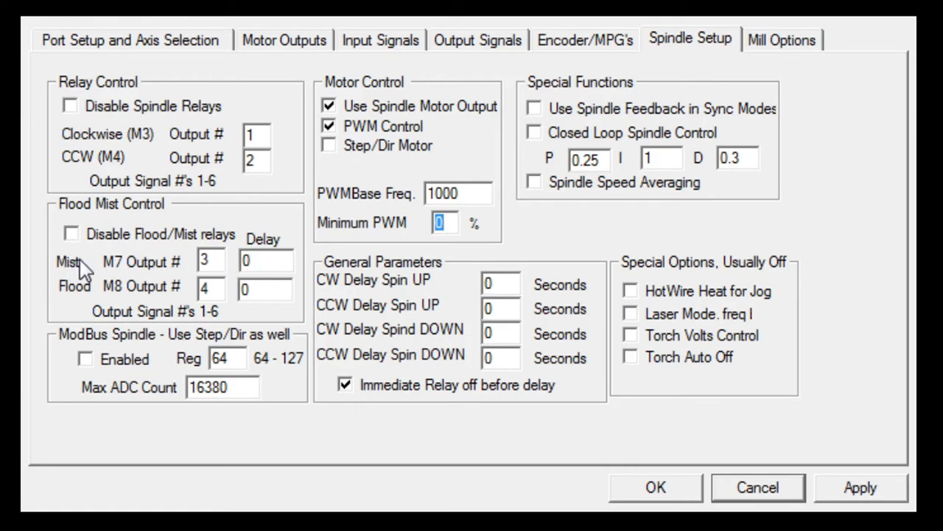
mouse_move(181, 317)
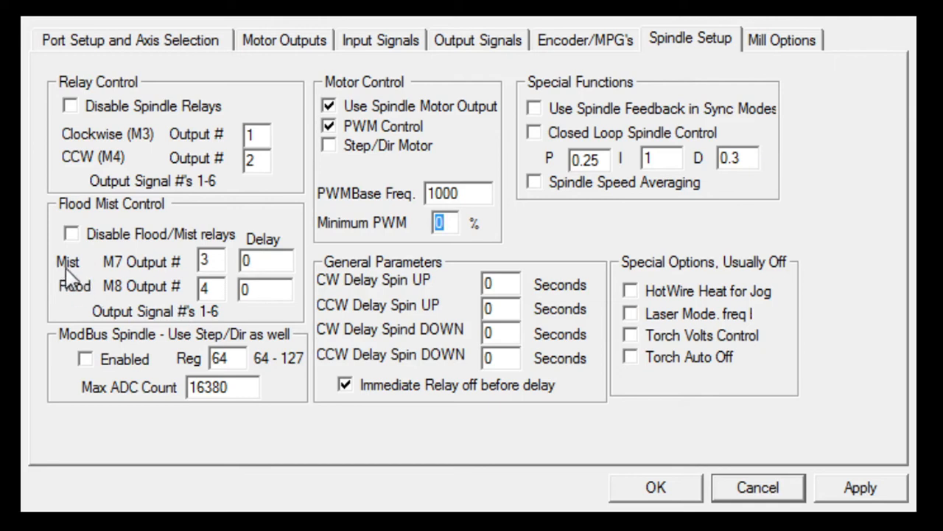
mouse_move(74, 276)
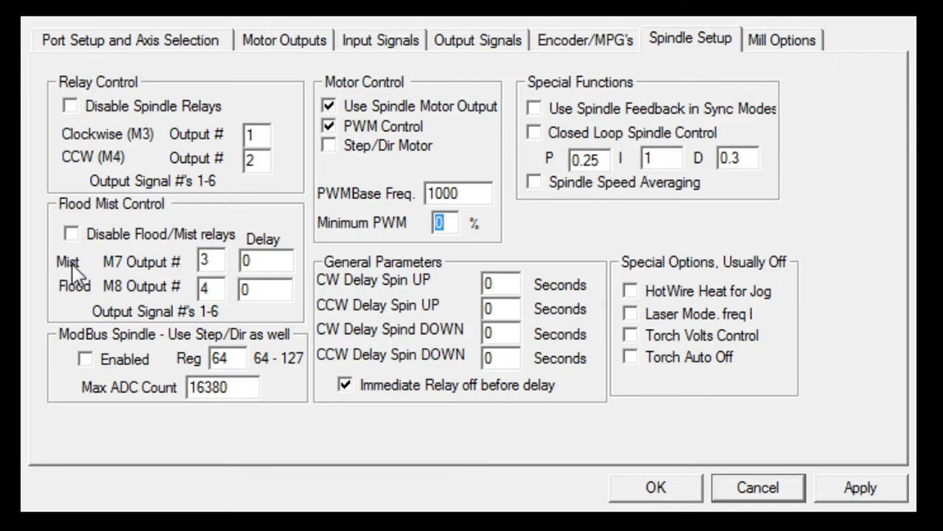
mouse_move(110, 276)
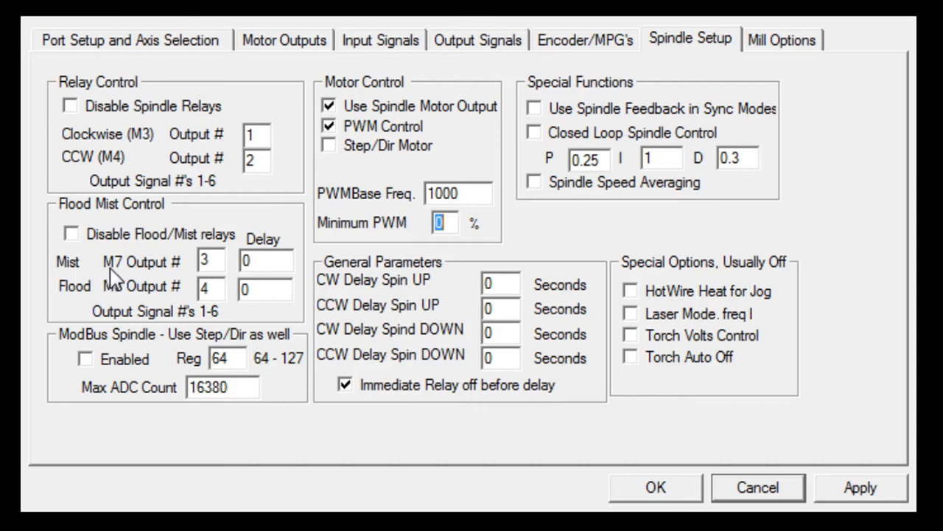
mouse_move(138, 278)
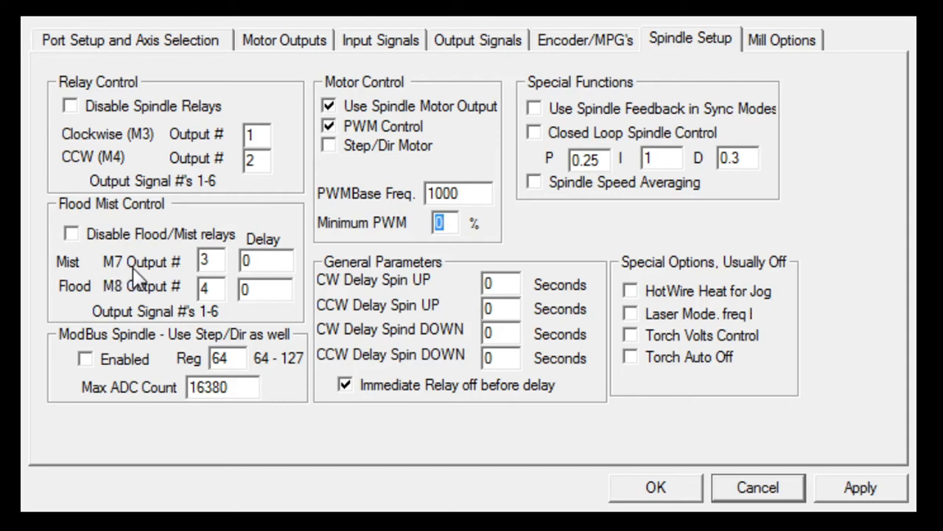
mouse_move(103, 284)
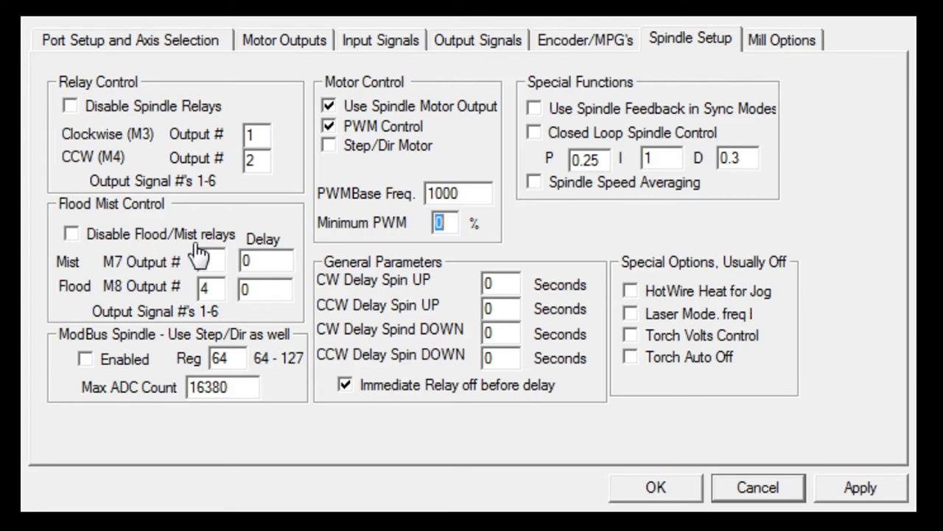
click(208, 261)
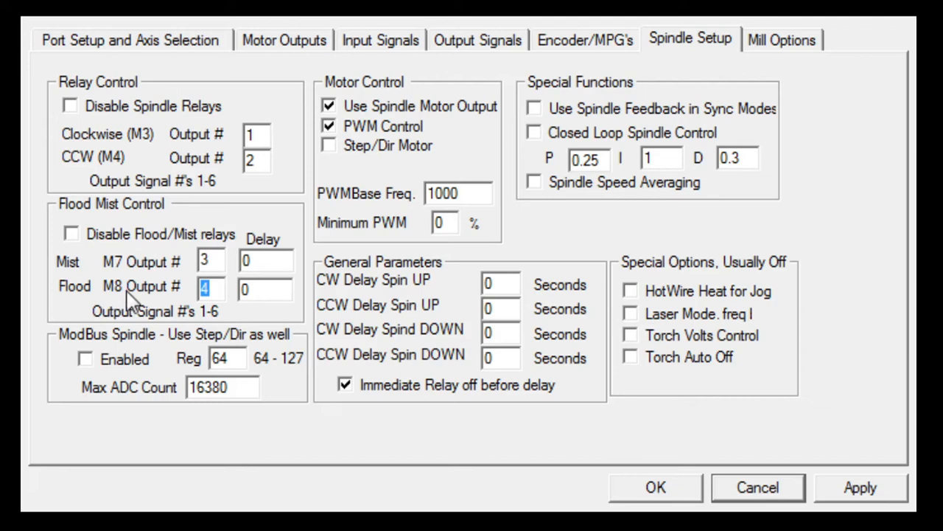
mouse_move(166, 302)
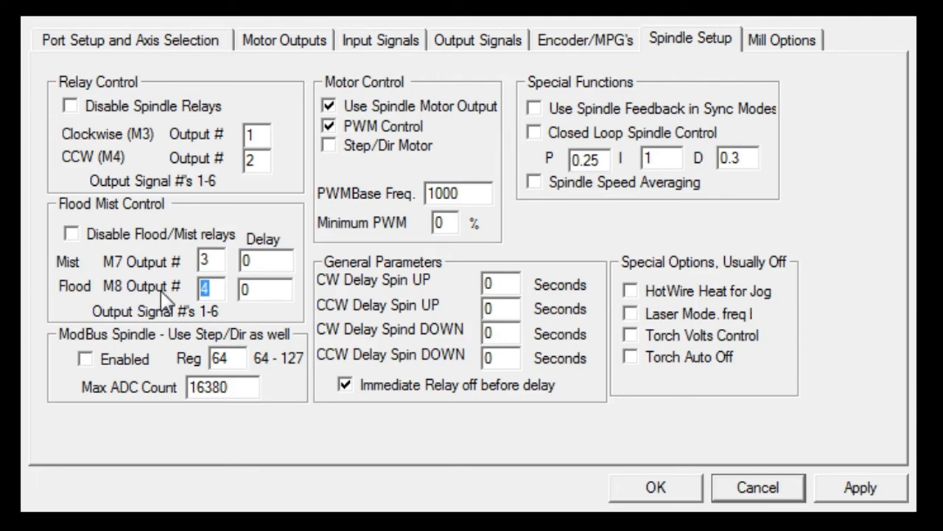
mouse_move(77, 298)
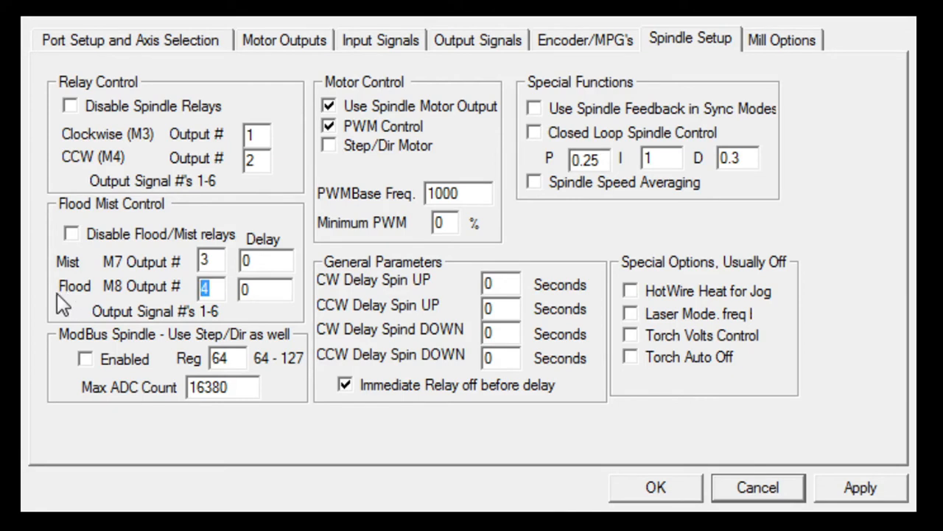
mouse_move(110, 302)
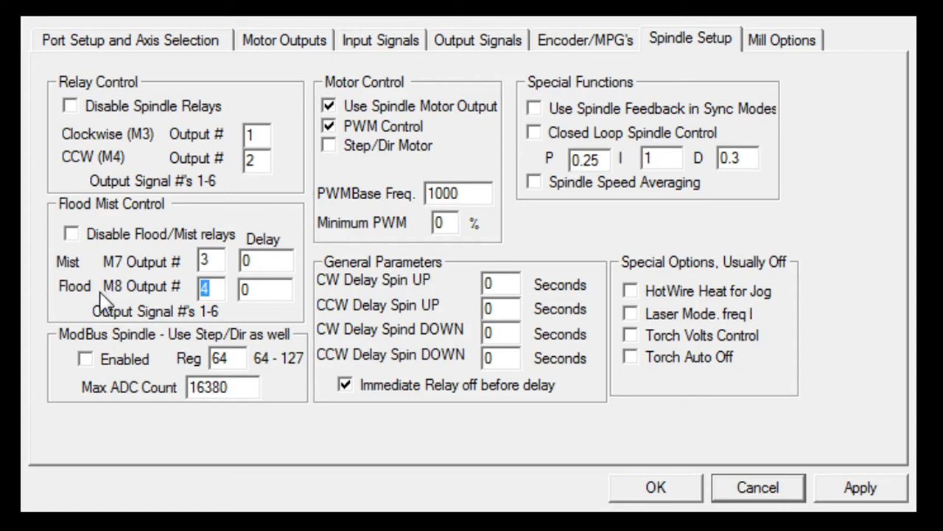
mouse_move(280, 118)
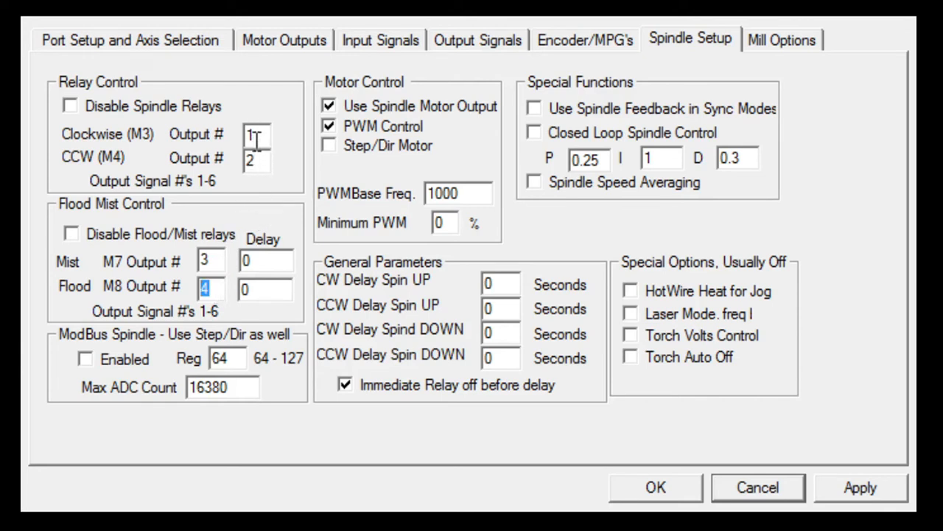
mouse_move(225, 216)
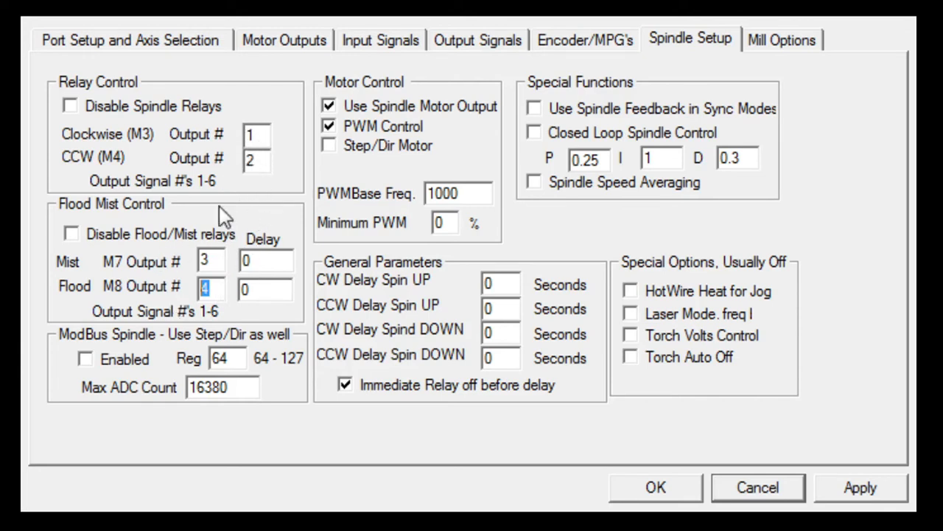
mouse_move(192, 151)
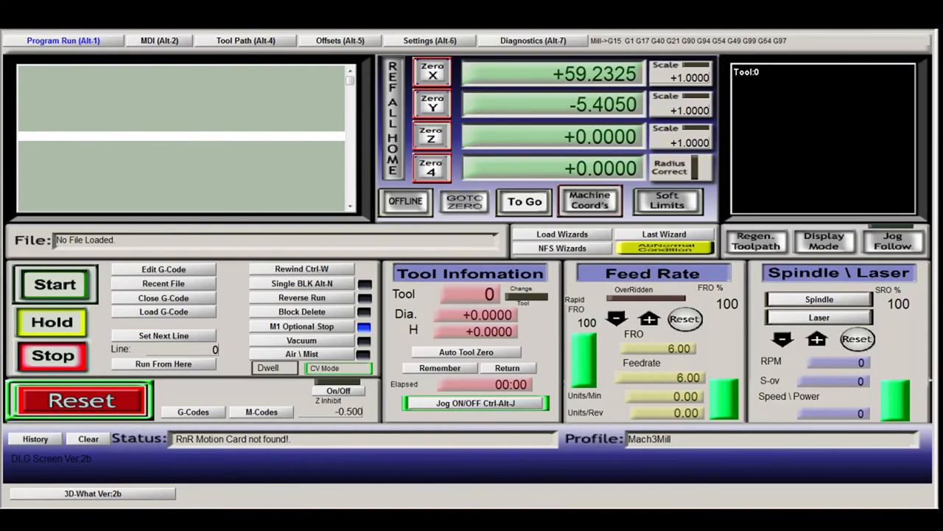
mouse_move(495, 347)
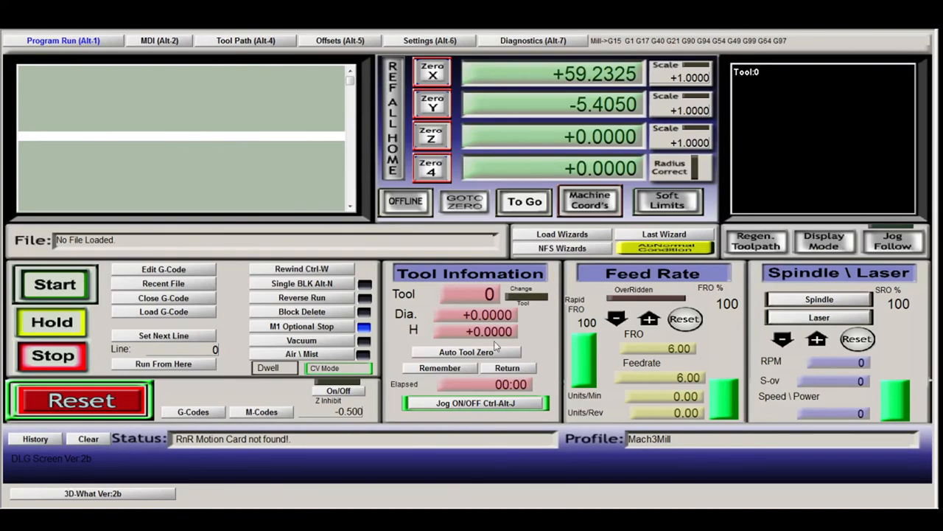
mouse_move(613, 374)
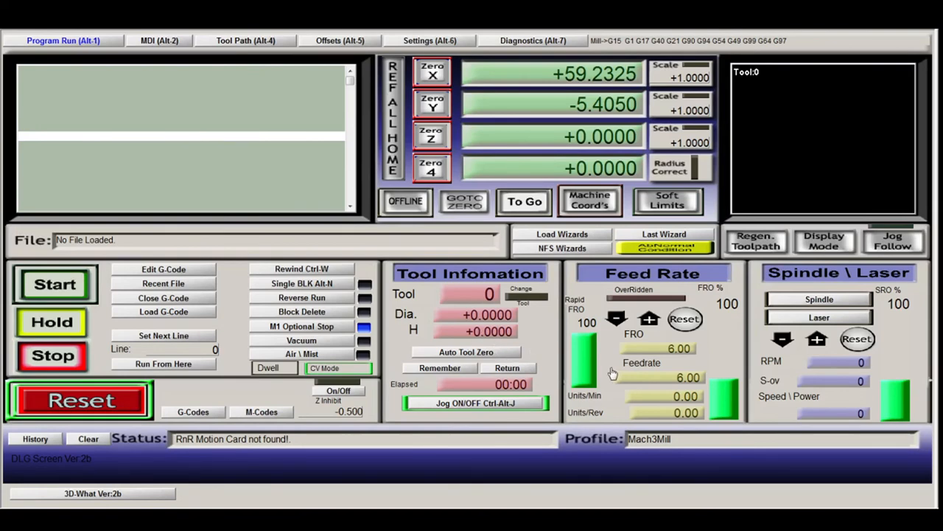
Step: Repeatedly operate one main-screen control while reviewing Reset, Feed Rate and Spindle/Laser buttons
click(77, 399)
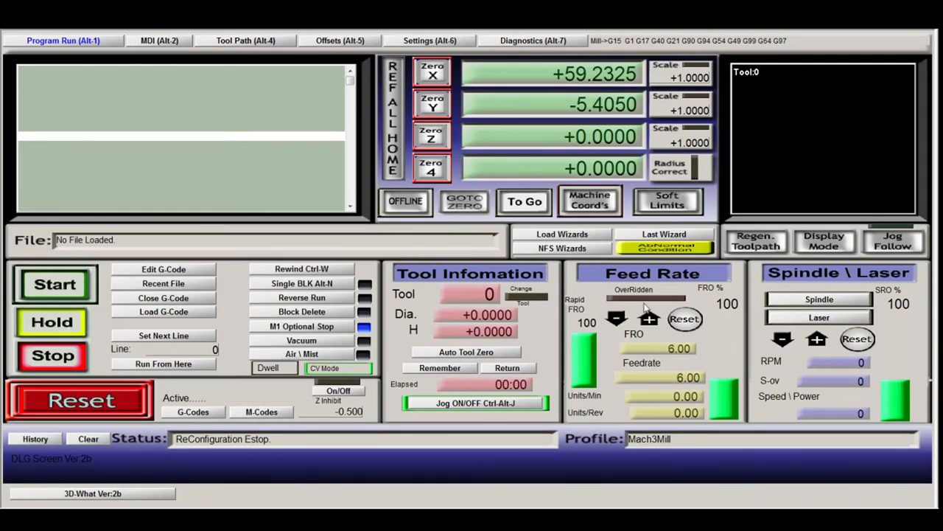
click(78, 401)
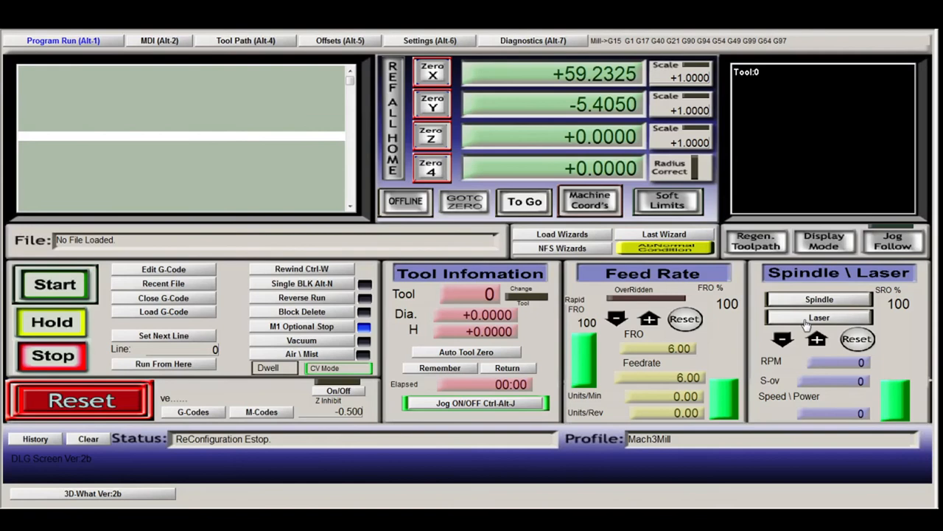
click(77, 400)
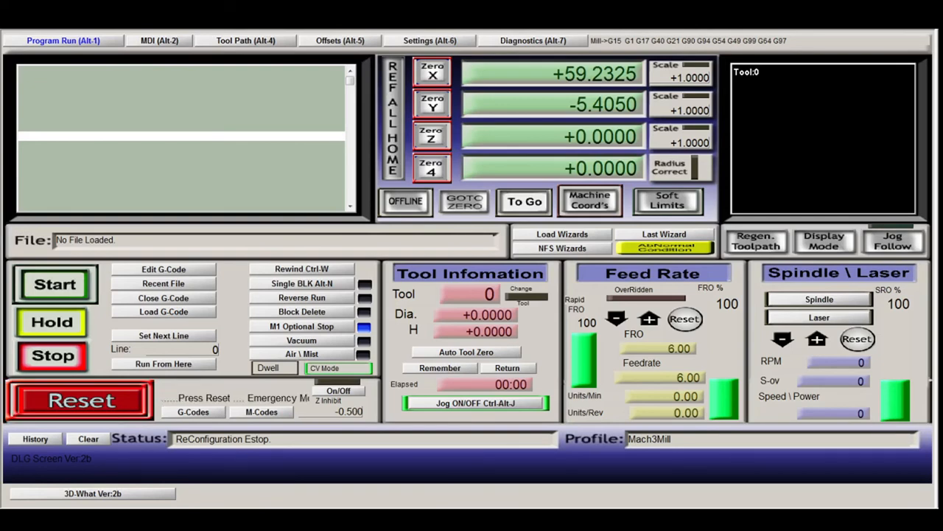
click(77, 401)
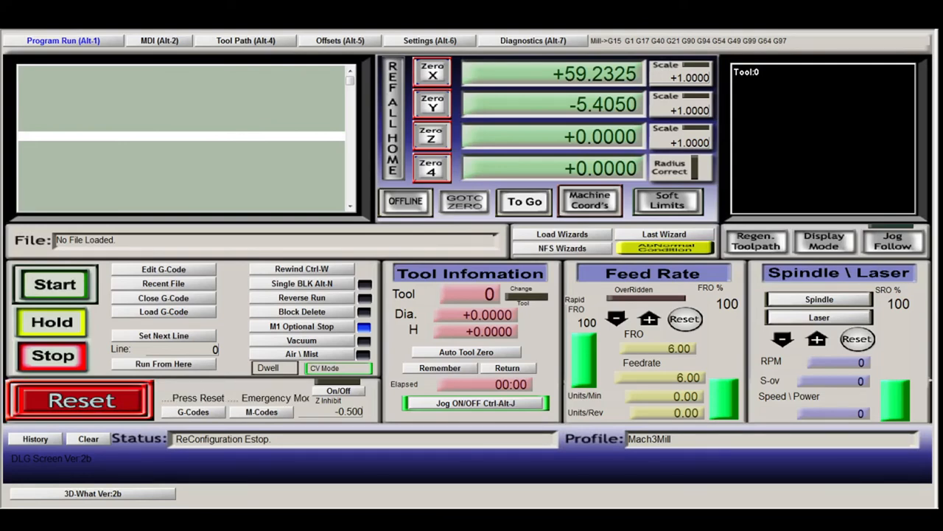
click(78, 401)
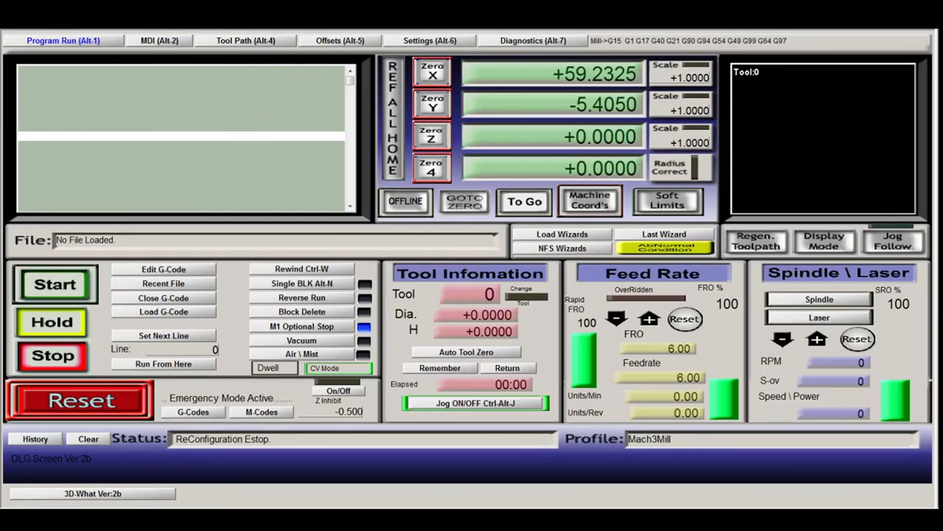
click(79, 400)
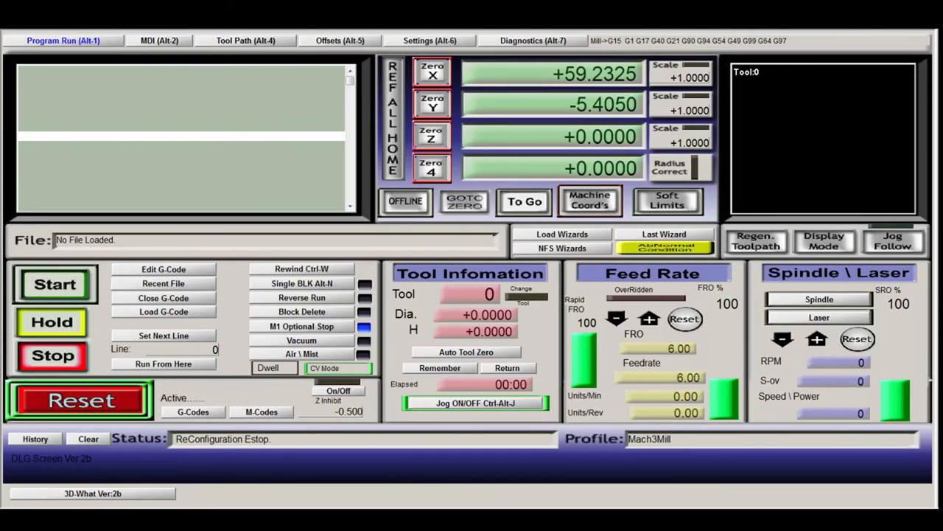
click(79, 400)
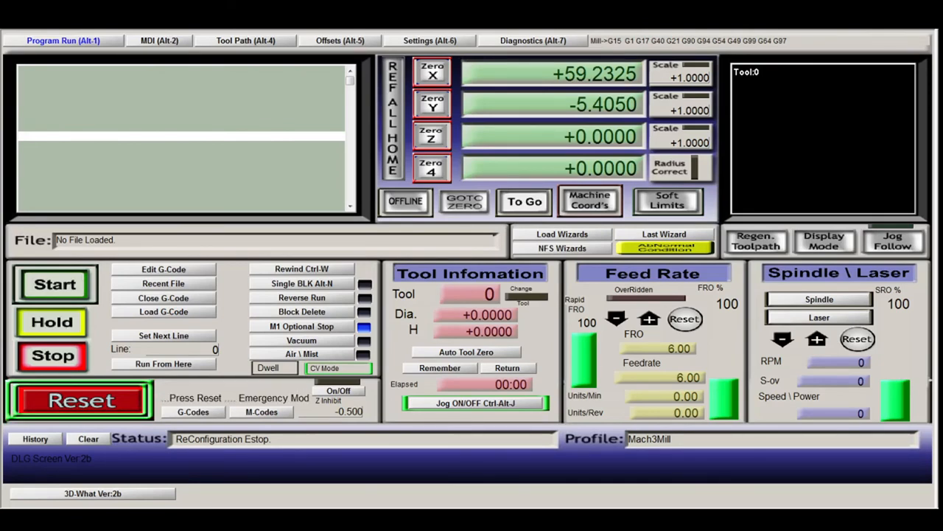
click(79, 400)
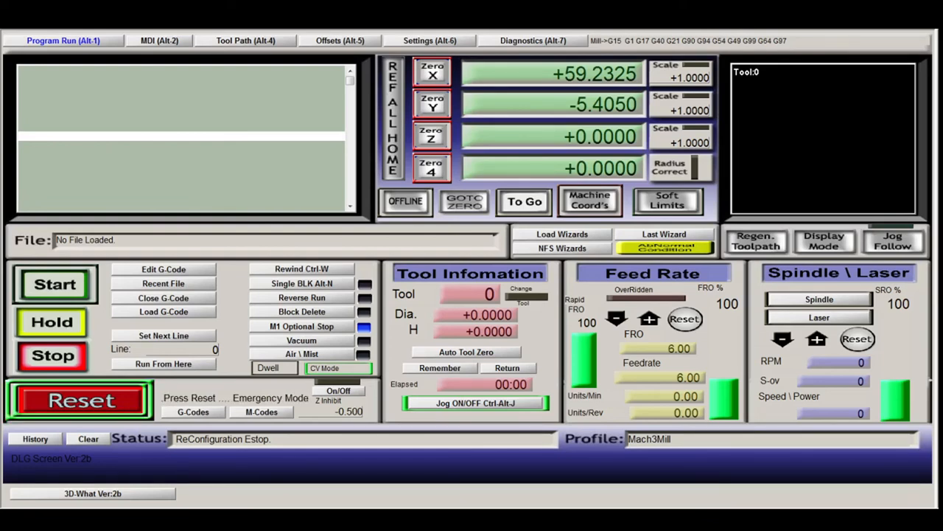
click(78, 399)
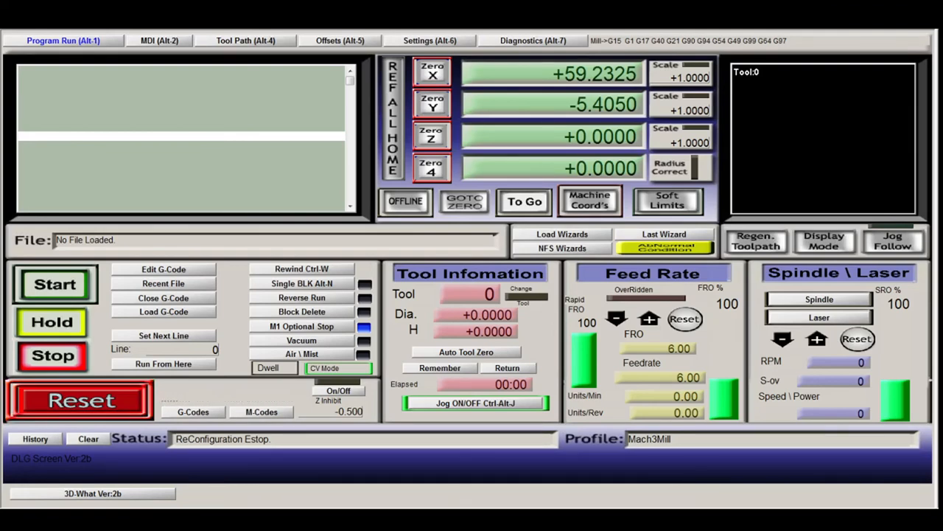
click(77, 400)
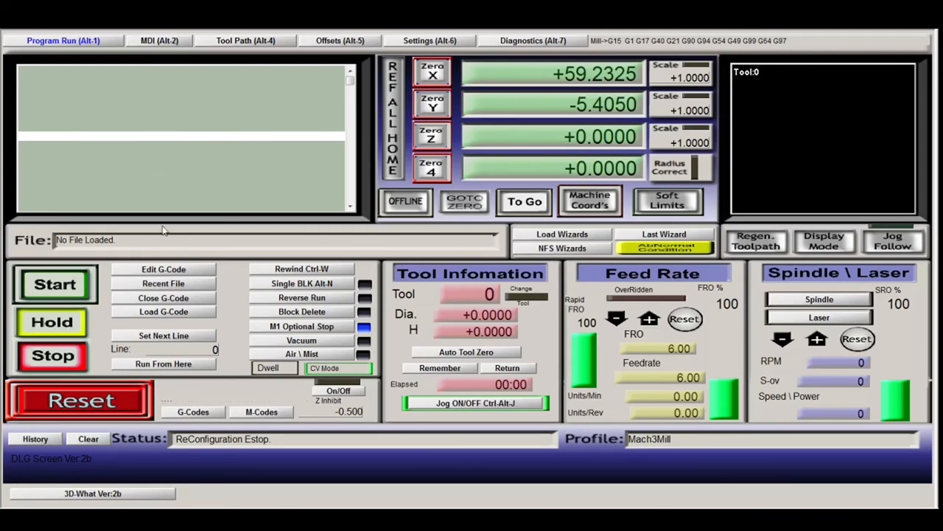
click(78, 401)
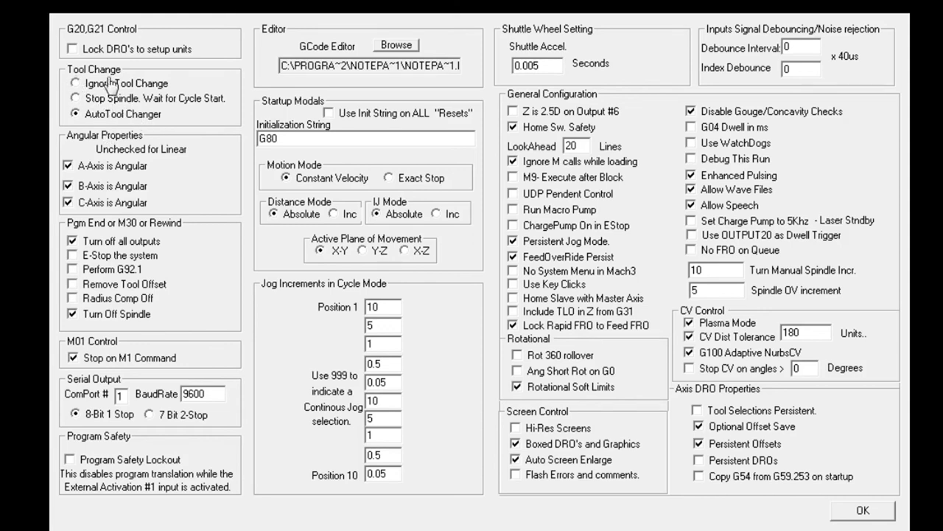
mouse_move(105, 132)
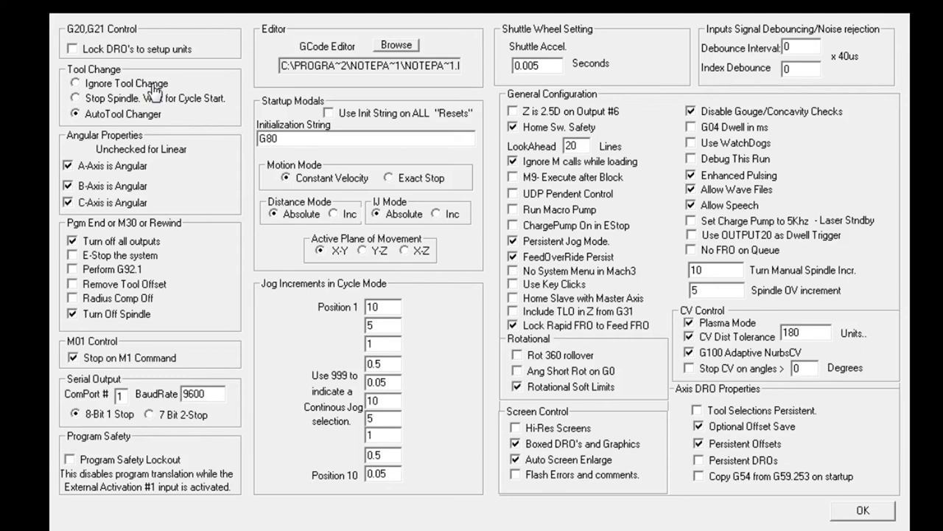
mouse_move(190, 156)
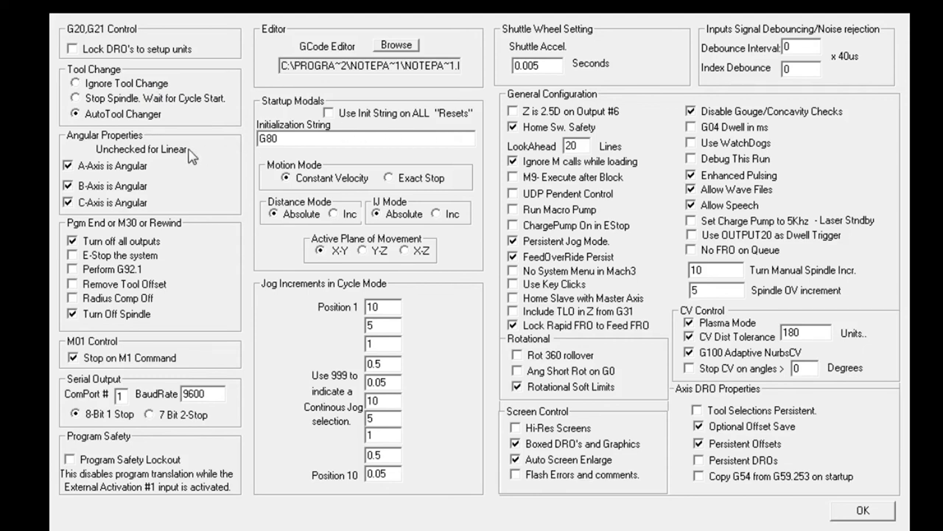
mouse_move(136, 162)
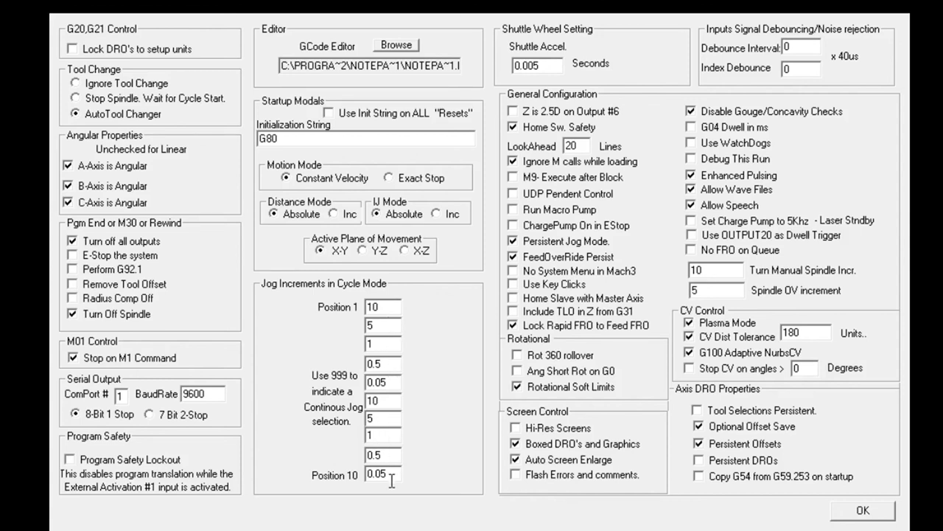
mouse_move(372, 382)
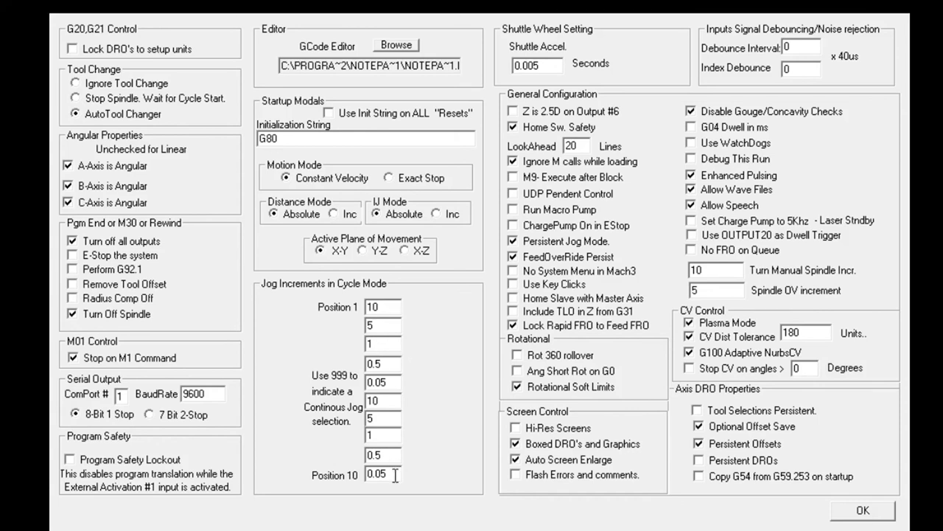
mouse_move(479, 450)
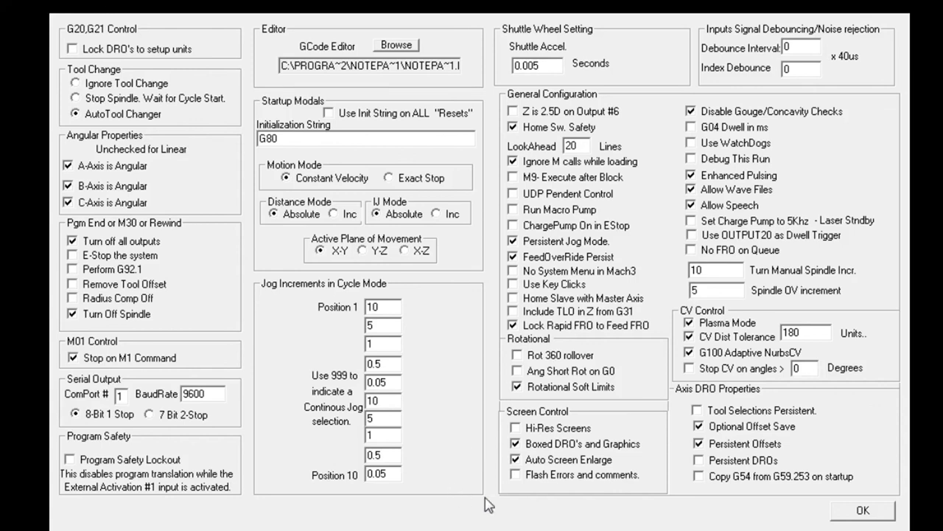
mouse_move(681, 505)
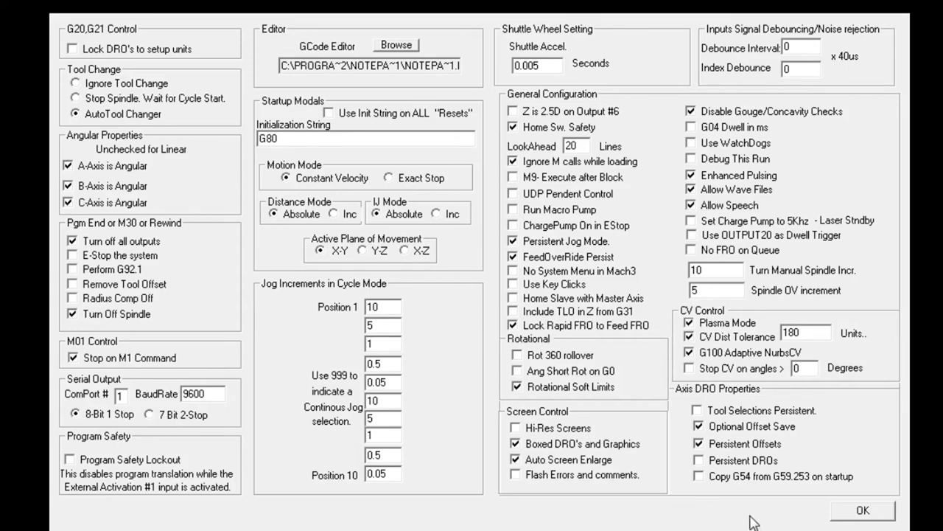
mouse_move(781, 515)
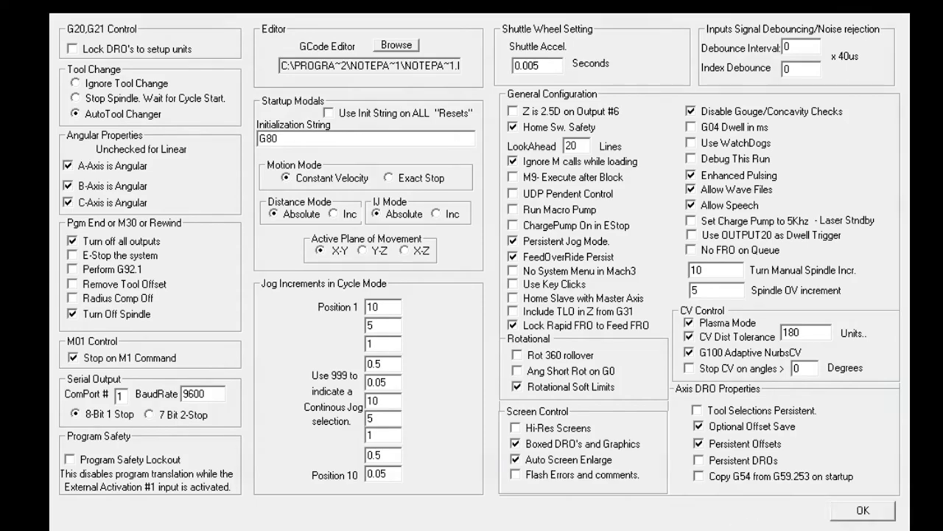
Step: Close General Config after reviewing the cycle-mode jog increments, returning to the main screen
click(863, 510)
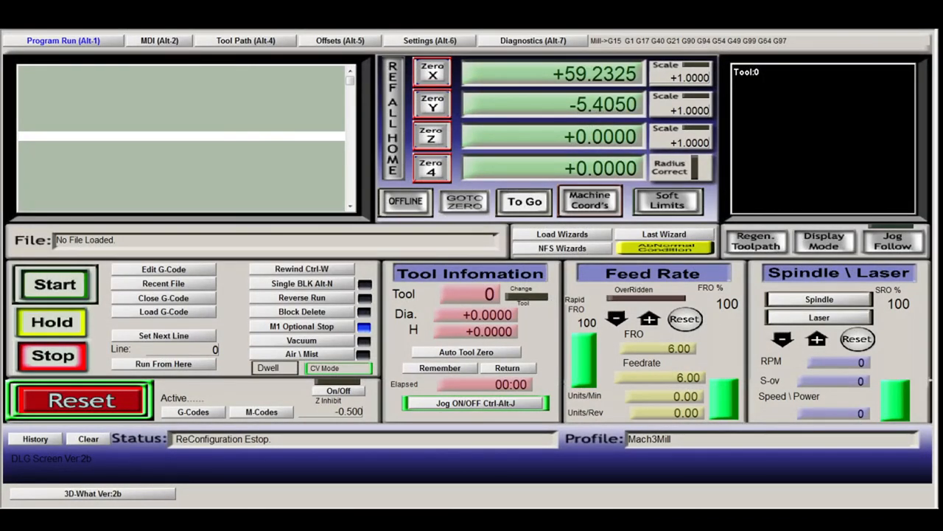